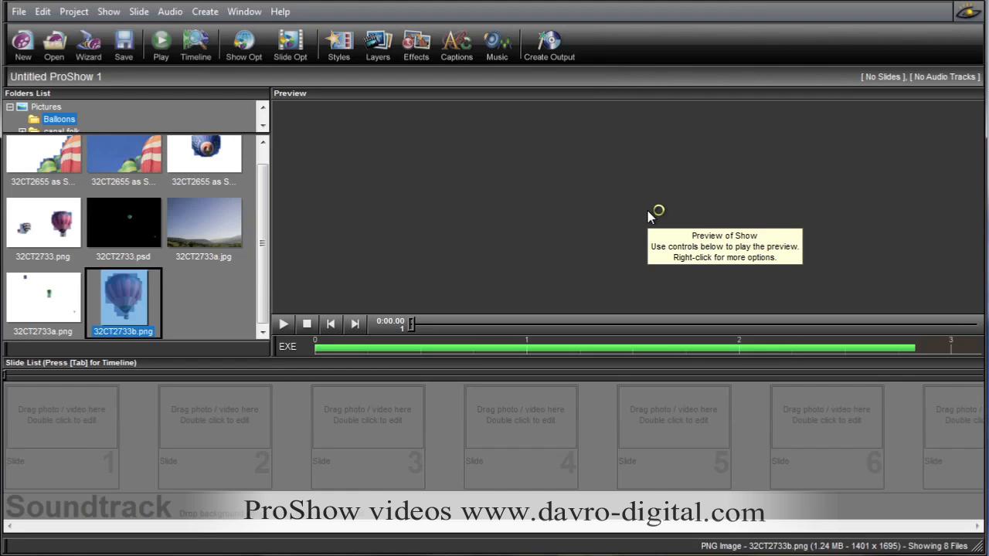
{"action": "mouse_move", "coordinate": [199, 301]}
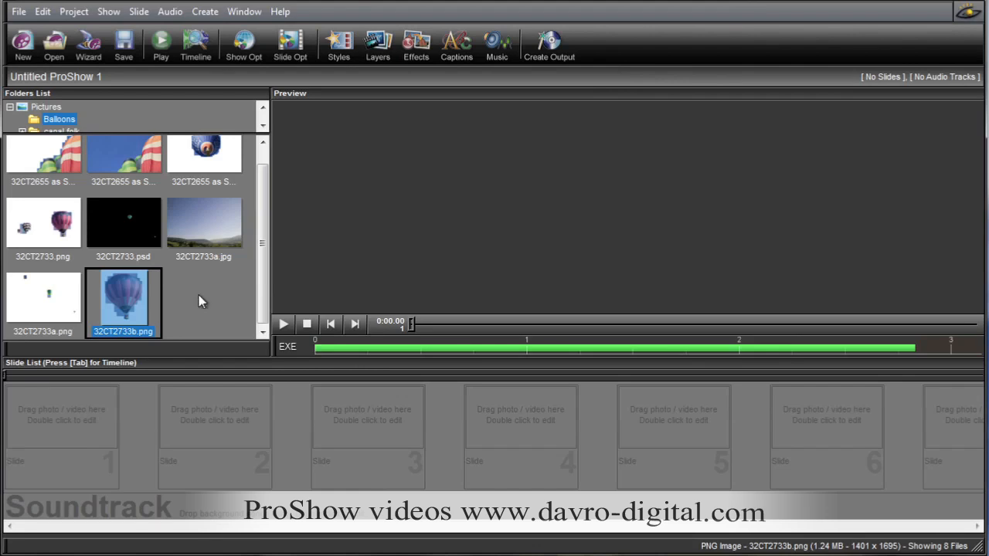
Build the first slide from landscape photo 32CT2733a.jpg and preview the balloon PNG
{"action": "left_click", "coordinate": [203, 224]}
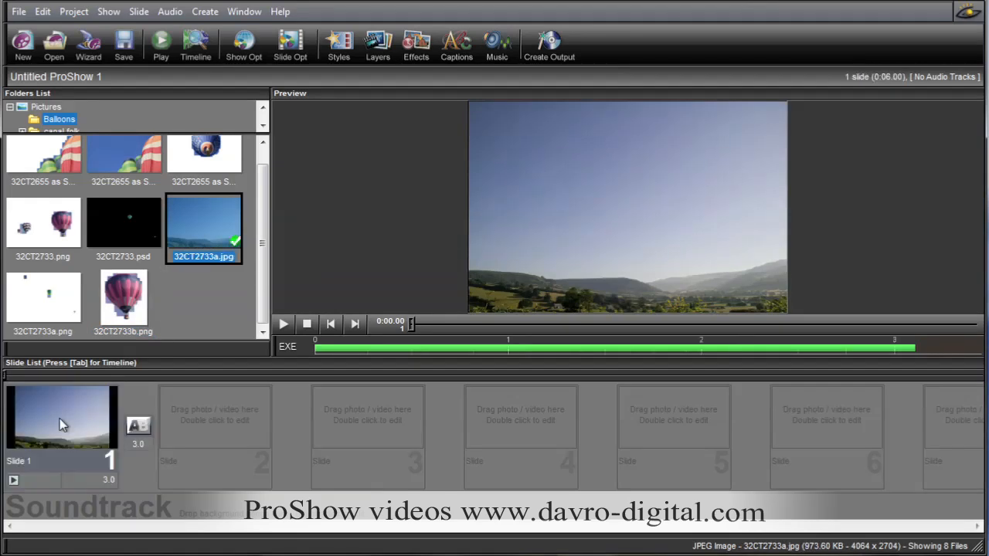
{"action": "mouse_move", "coordinate": [131, 308]}
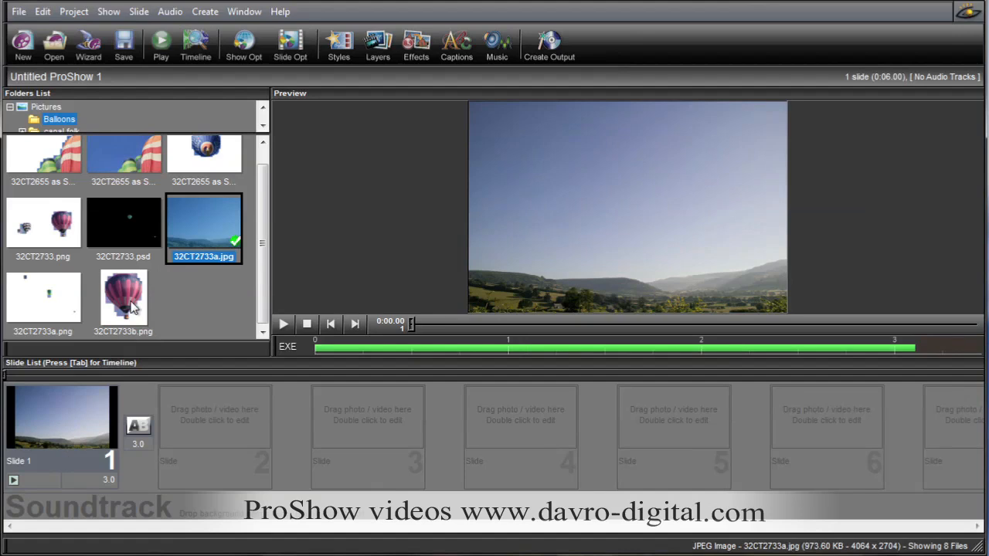
{"action": "left_click", "coordinate": [123, 298]}
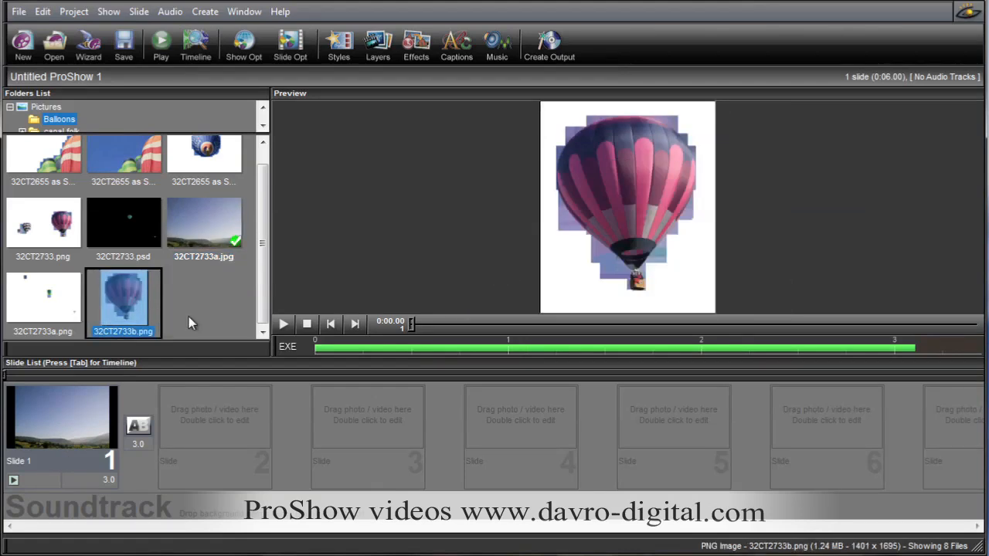
{"action": "mouse_move", "coordinate": [462, 268]}
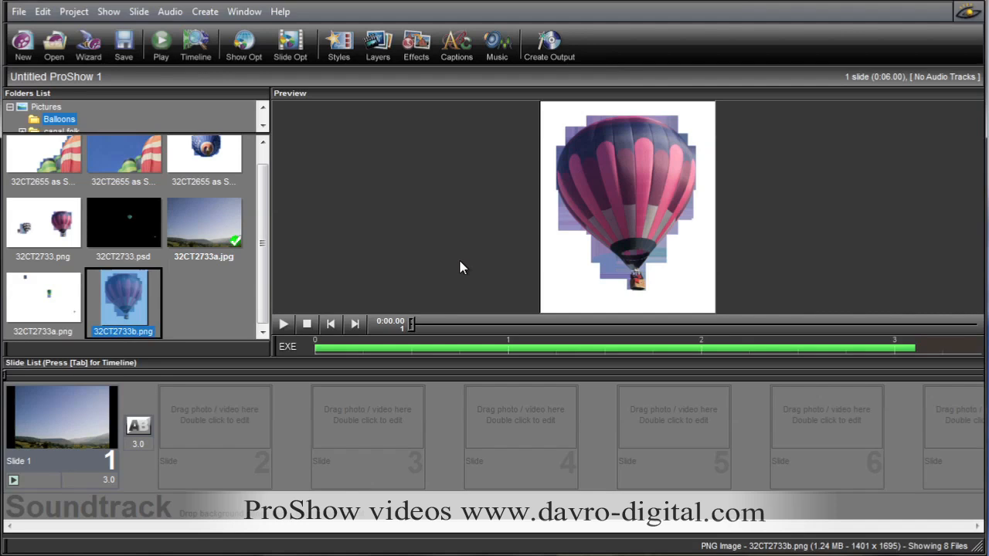
{"action": "mouse_move", "coordinate": [131, 304]}
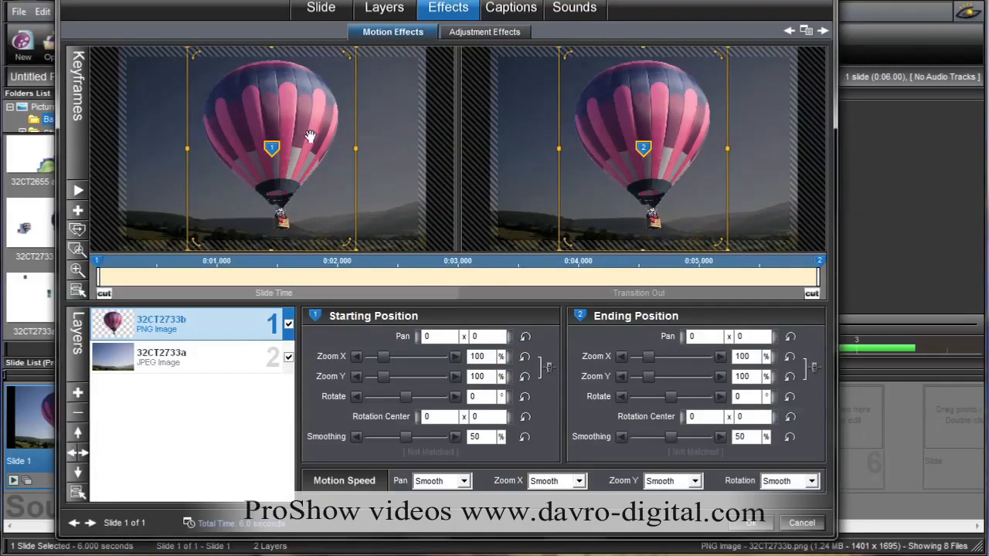
{"action": "mouse_move", "coordinate": [261, 150]}
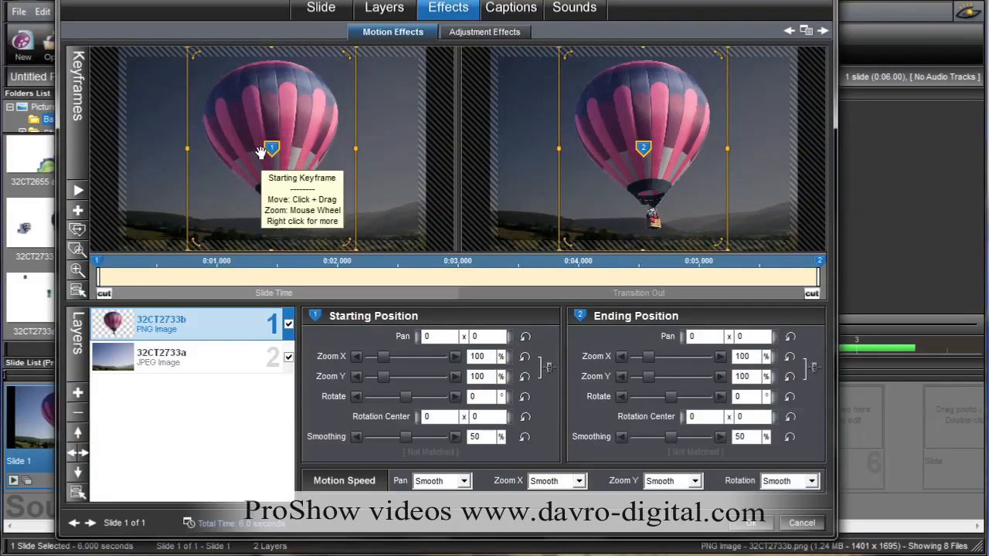
{"action": "mouse_move", "coordinate": [387, 48]}
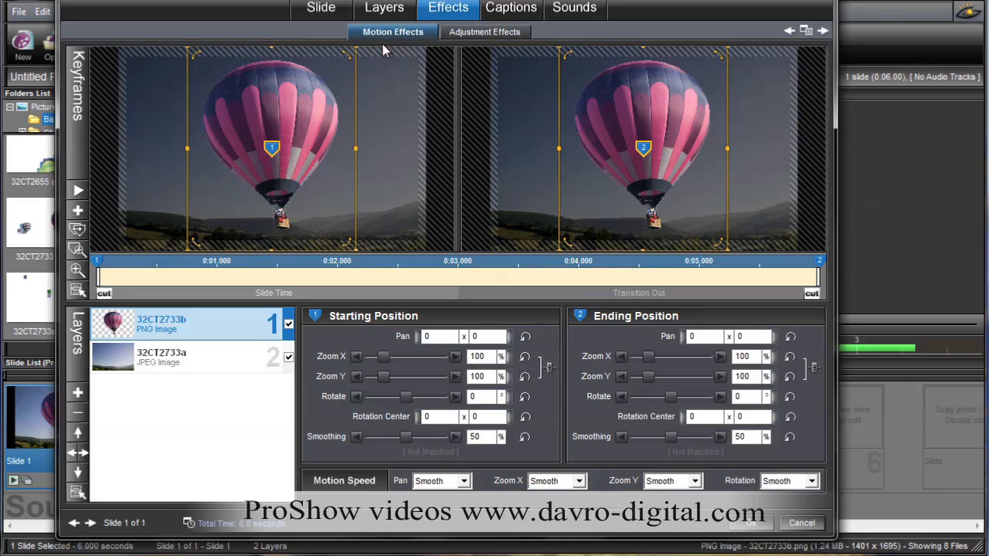
{"action": "mouse_move", "coordinate": [308, 143]}
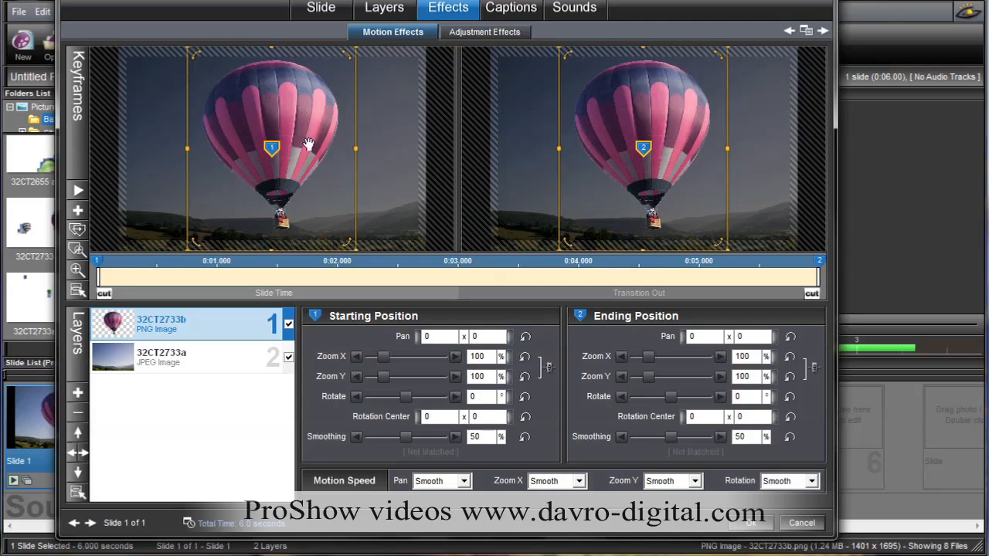
{"action": "mouse_move", "coordinate": [243, 151]}
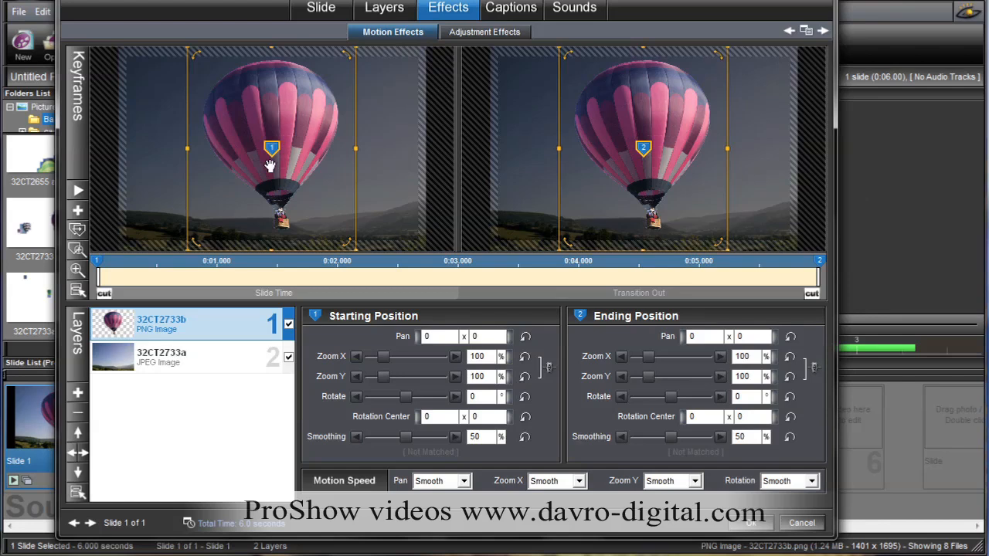
{"action": "mouse_move", "coordinate": [602, 163]}
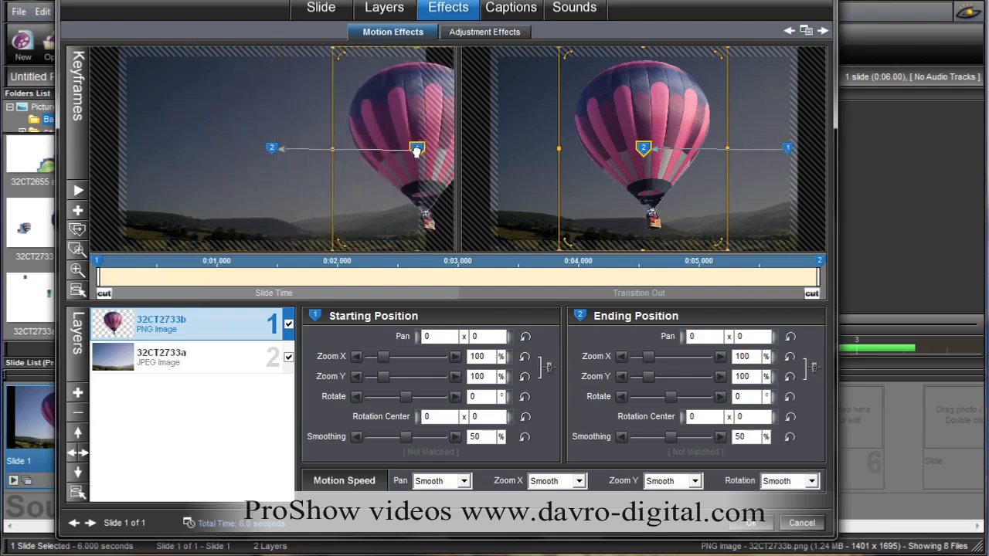
Drag the balloon's starting position slightly to the right in the Motion Effects preview
{"action": "left_click_drag", "start_coordinate": [417, 149], "coordinate": [423, 148]}
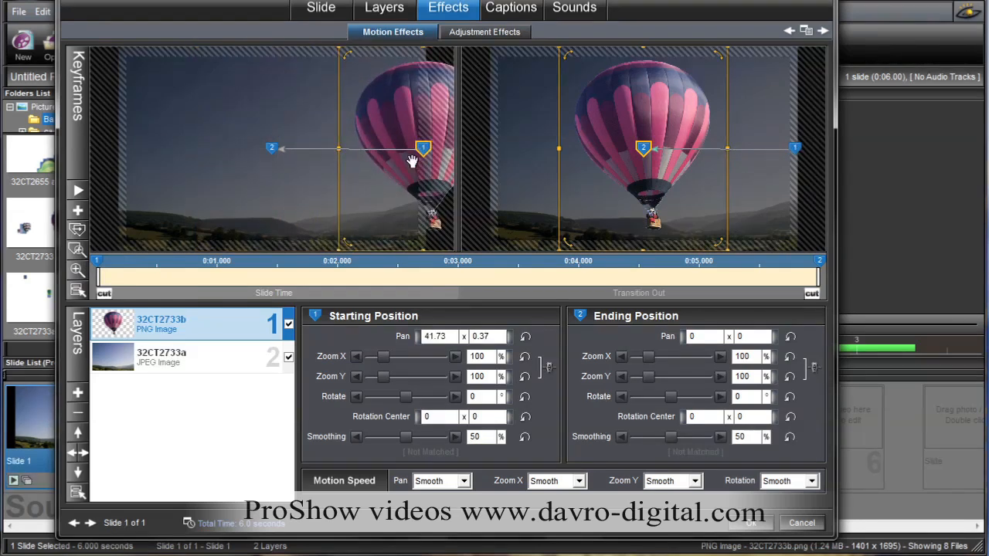
{"action": "mouse_move", "coordinate": [653, 149]}
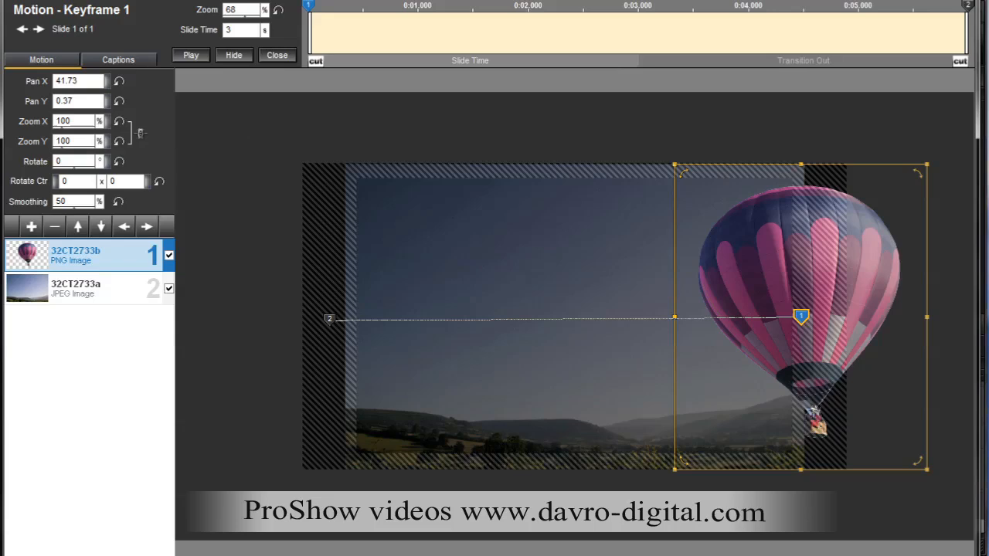
{"action": "mouse_move", "coordinate": [96, 21]}
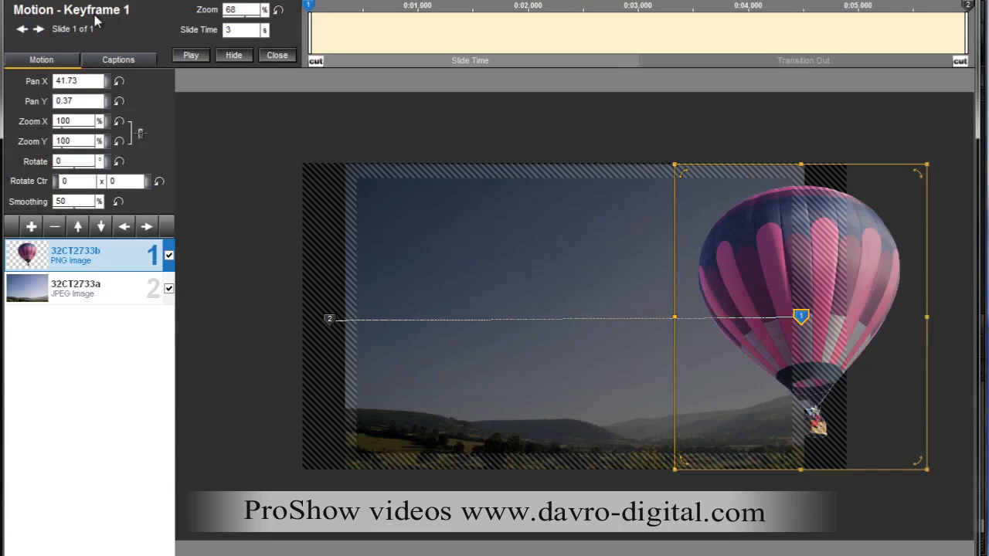
{"action": "mouse_move", "coordinate": [205, 58]}
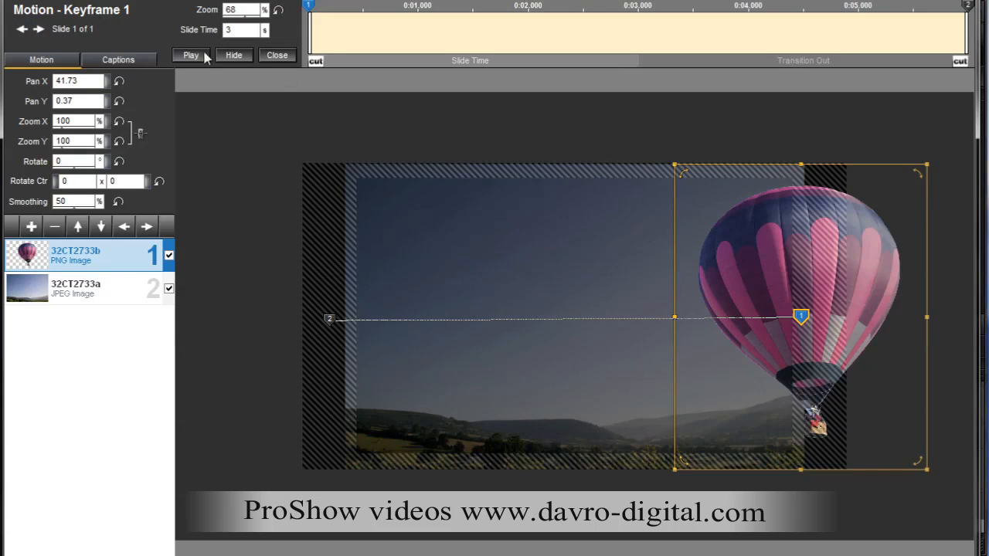
Preview the motion, set Slide Time to 15 seconds, and adjust the ending keyframe
{"action": "left_click", "coordinate": [191, 55]}
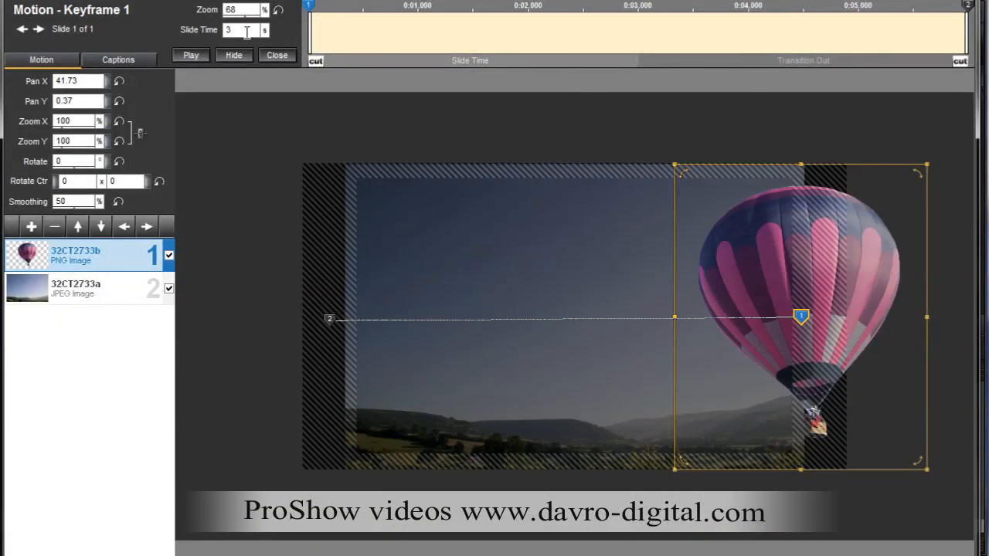
{"action": "type", "text": "15"}
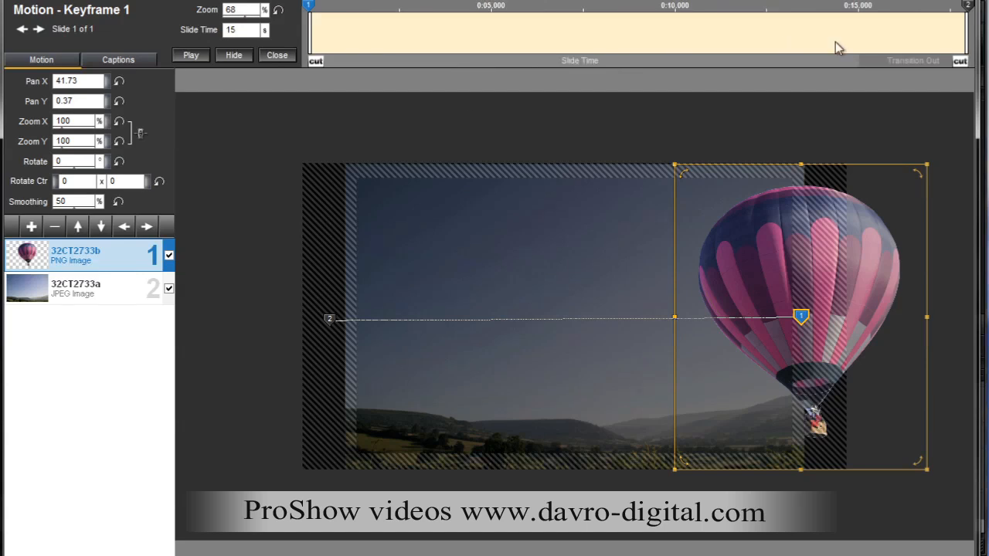
{"action": "mouse_move", "coordinate": [379, 41]}
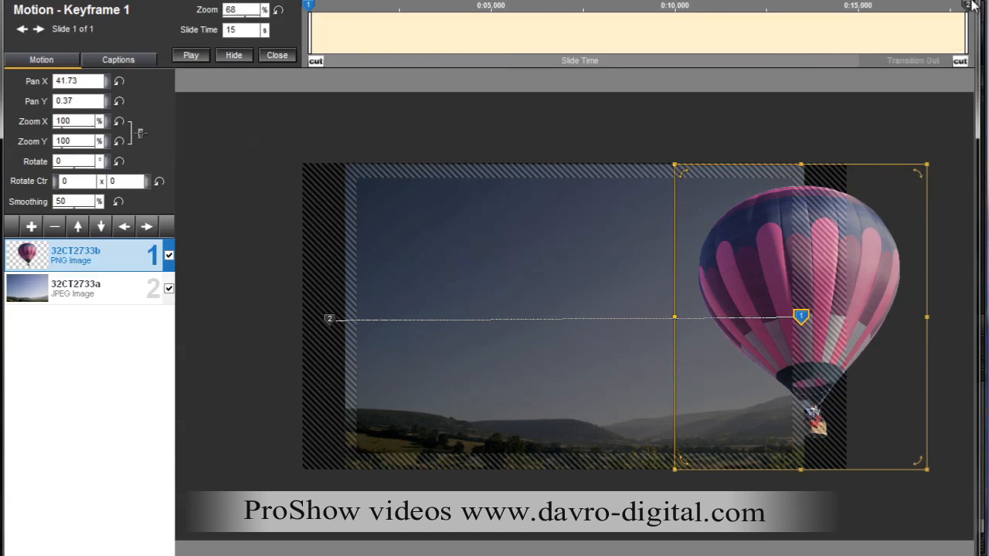
{"action": "left_click", "coordinate": [968, 5]}
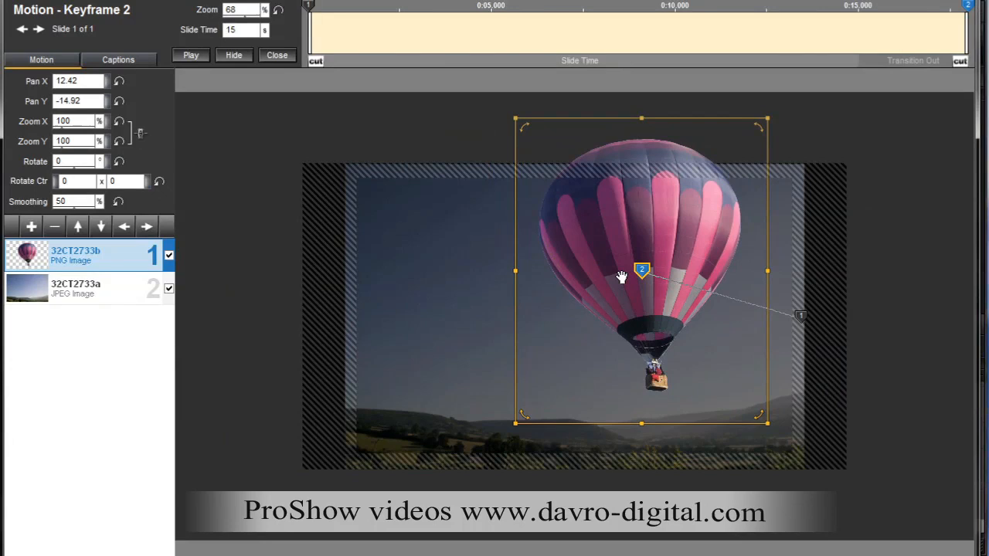
{"action": "mouse_move", "coordinate": [801, 319]}
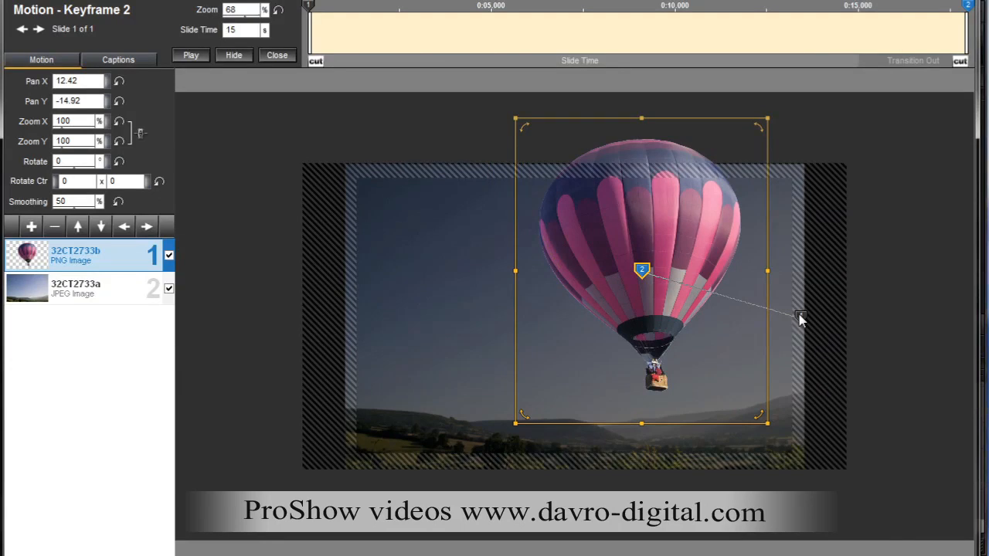
{"action": "left_click", "coordinate": [85, 288]}
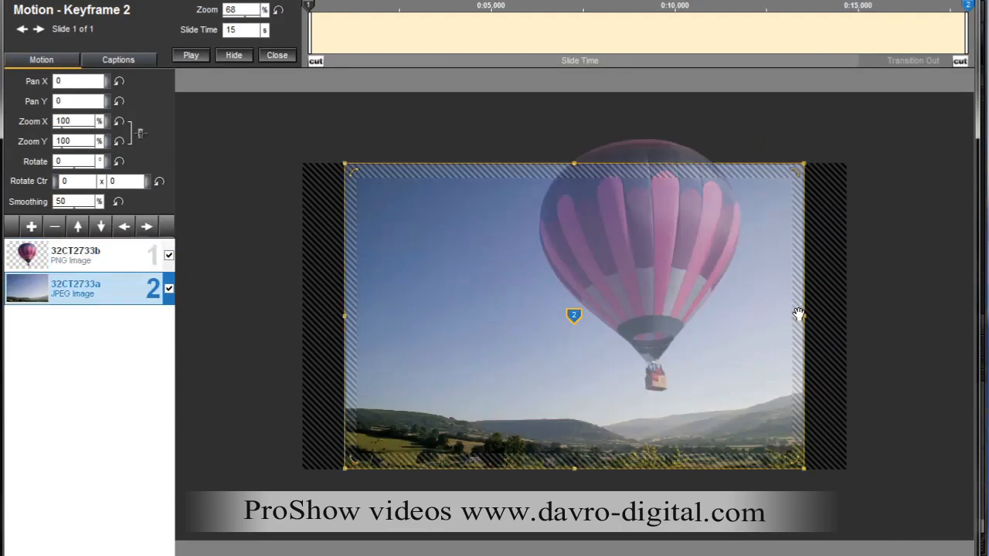
{"action": "mouse_move", "coordinate": [324, 19]}
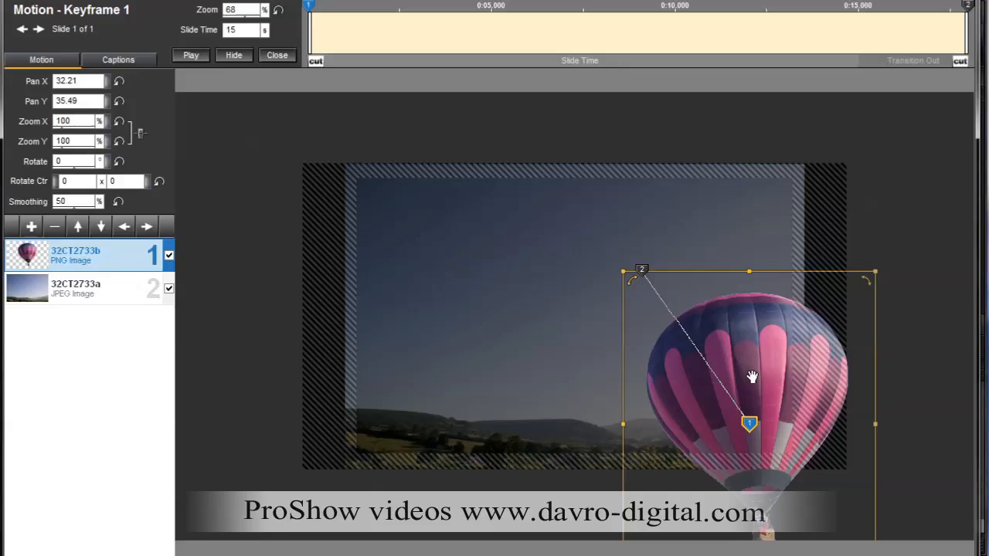
{"action": "mouse_move", "coordinate": [657, 233]}
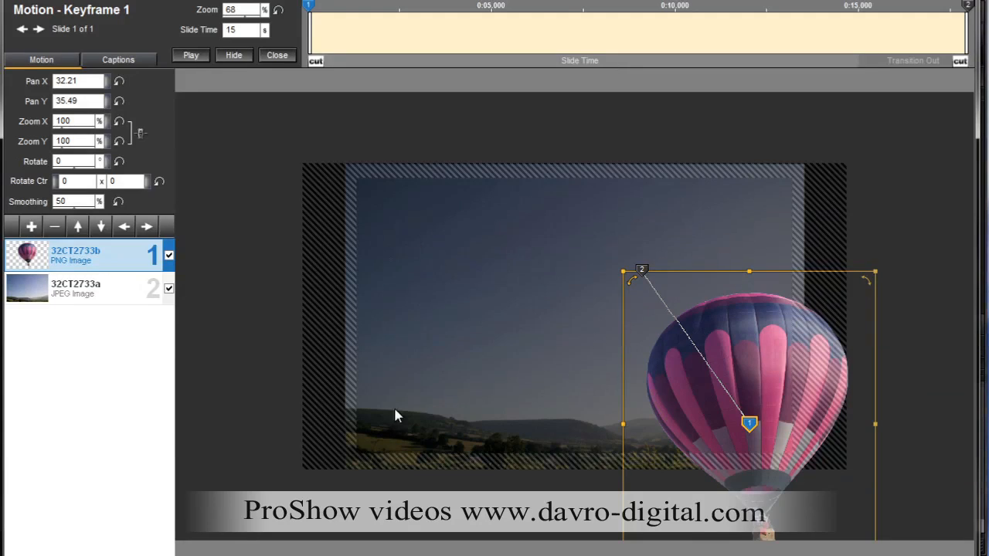
{"action": "mouse_move", "coordinate": [498, 203]}
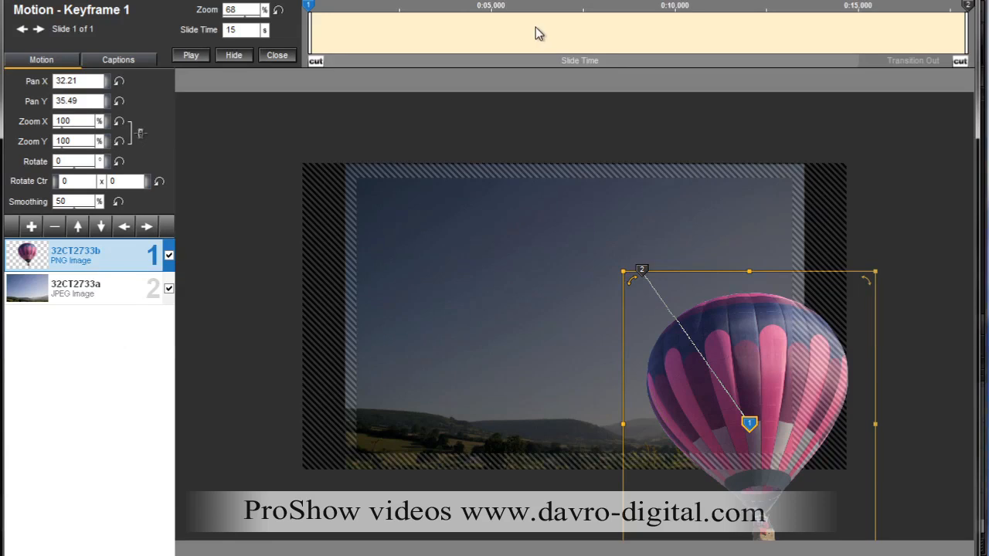
Insert 2 extra keyframes on the balloon's motion timeline with Insert Multiple
{"action": "right_click", "coordinate": [530, 34]}
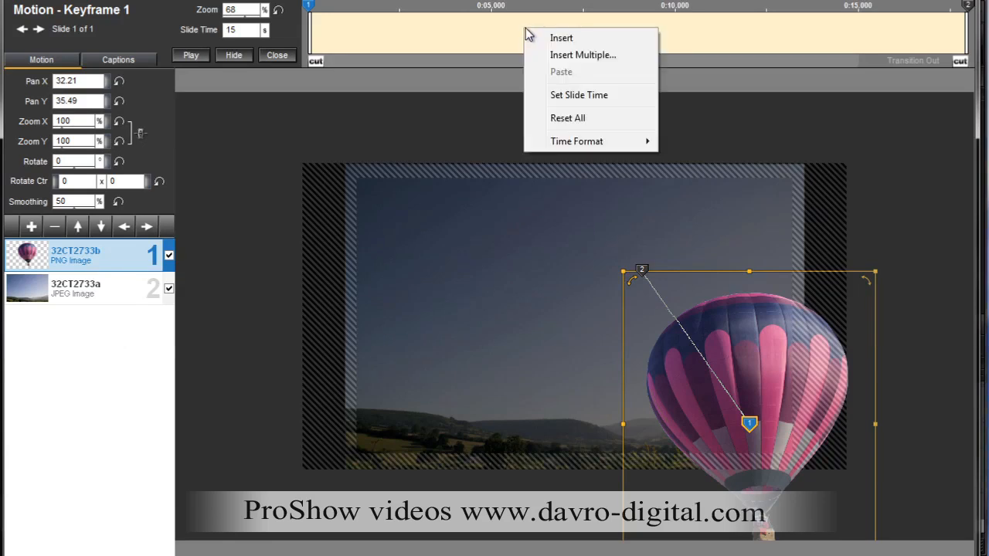
{"action": "mouse_move", "coordinate": [549, 61]}
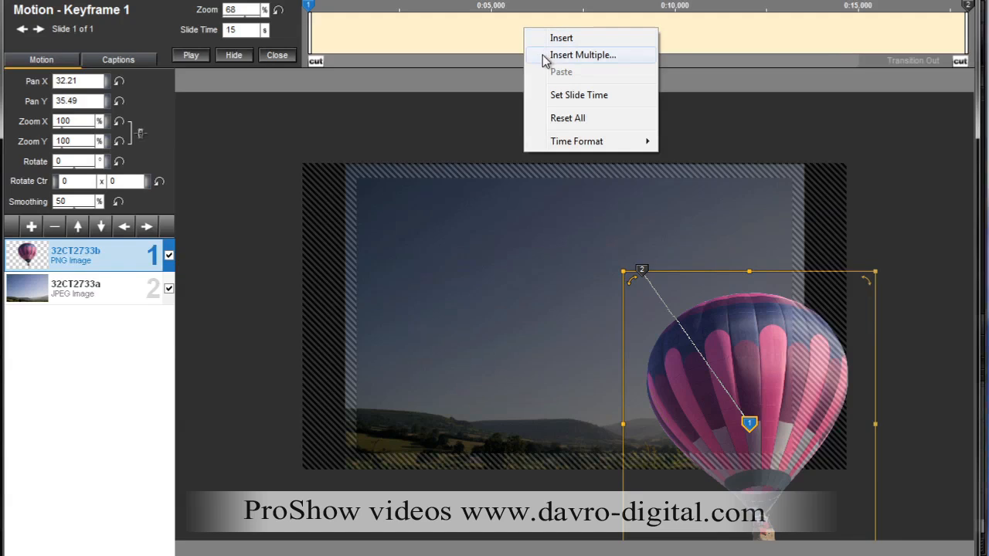
{"action": "left_click", "coordinate": [582, 55]}
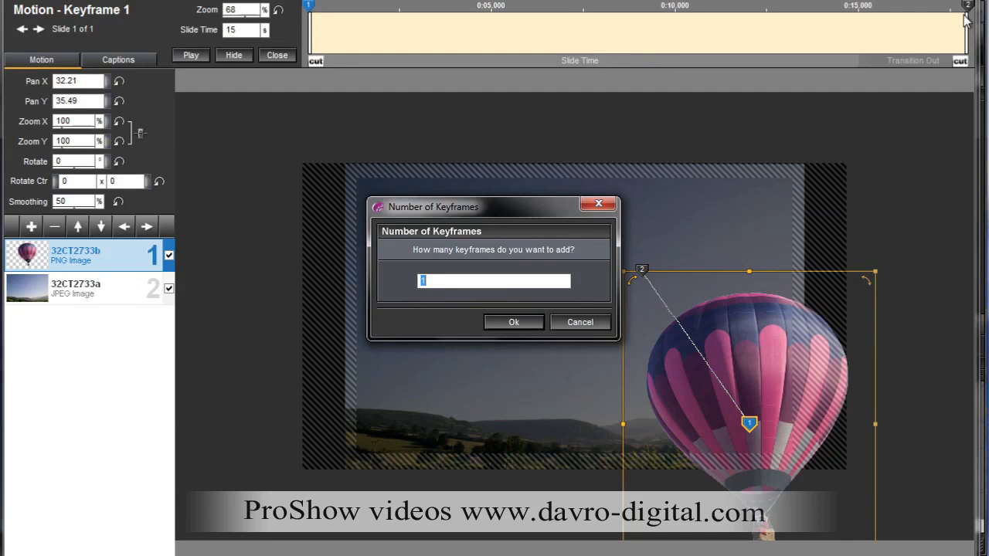
{"action": "mouse_move", "coordinate": [740, 247]}
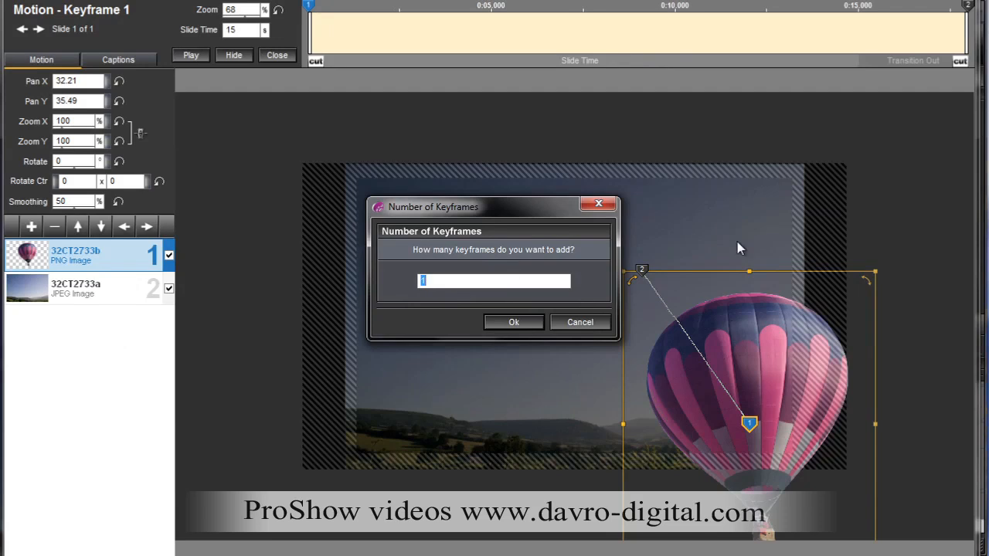
{"action": "mouse_move", "coordinate": [470, 333]}
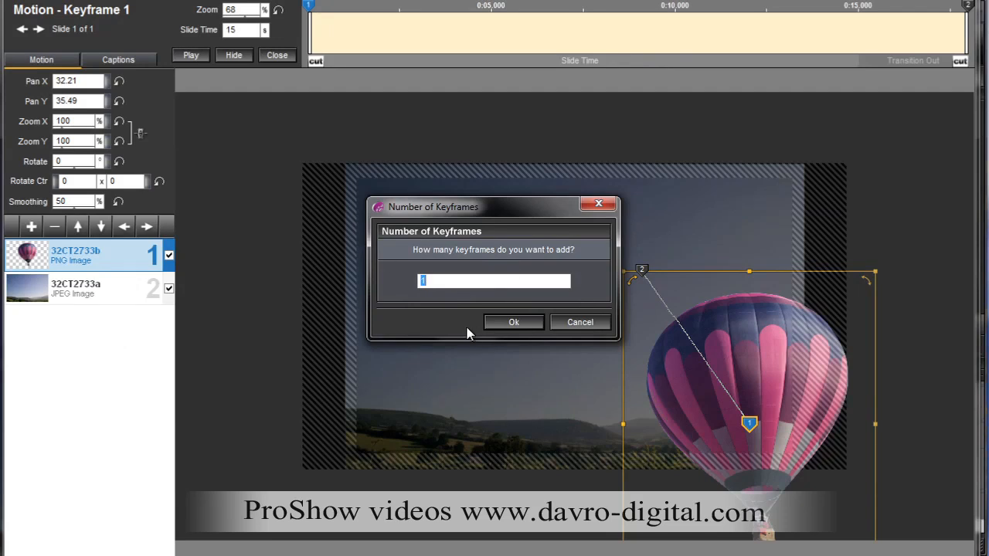
{"action": "type", "text": "2"}
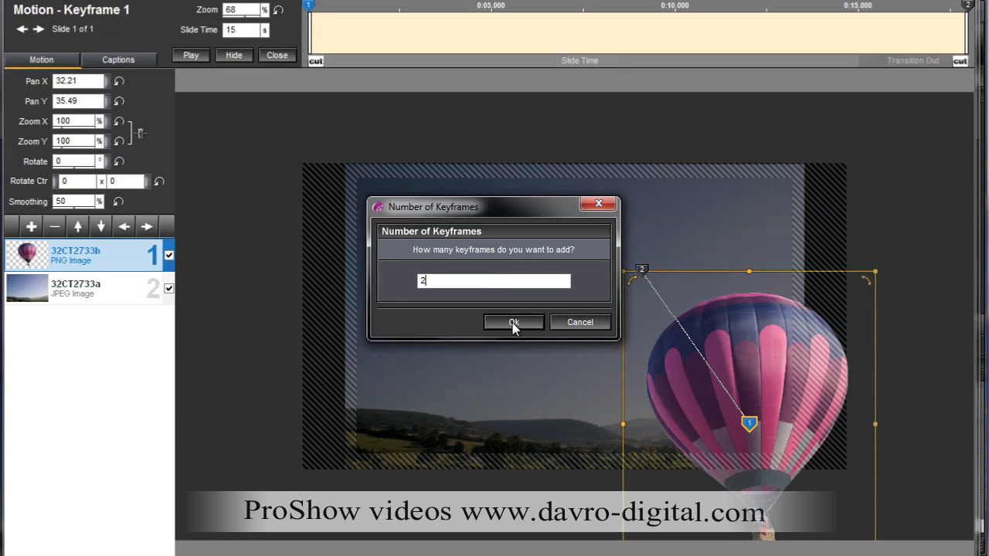
{"action": "left_click", "coordinate": [513, 322]}
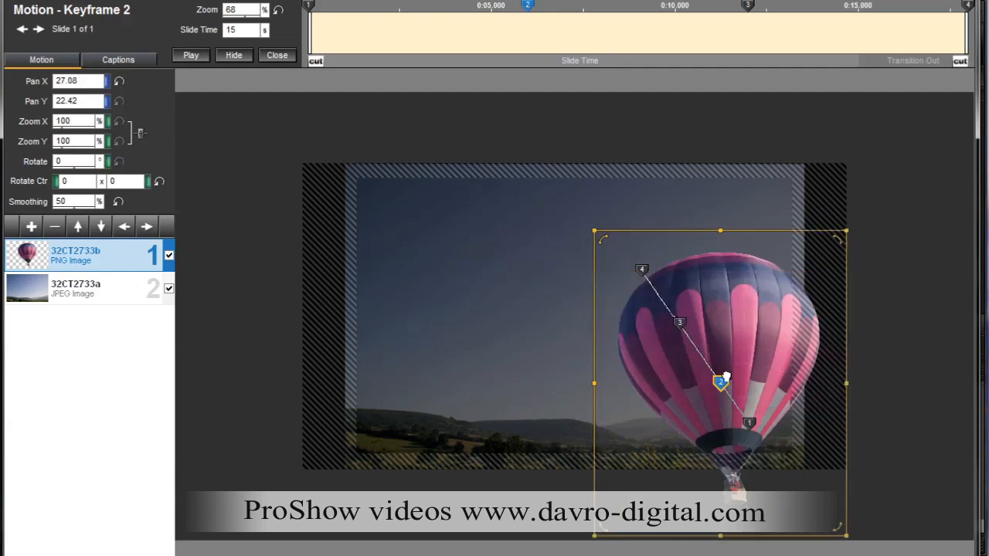
Move the balloon to upper right, upper left, then lower-left landing for keyframes 2–4
{"action": "left_click_drag", "start_coordinate": [721, 383], "coordinate": [749, 241]}
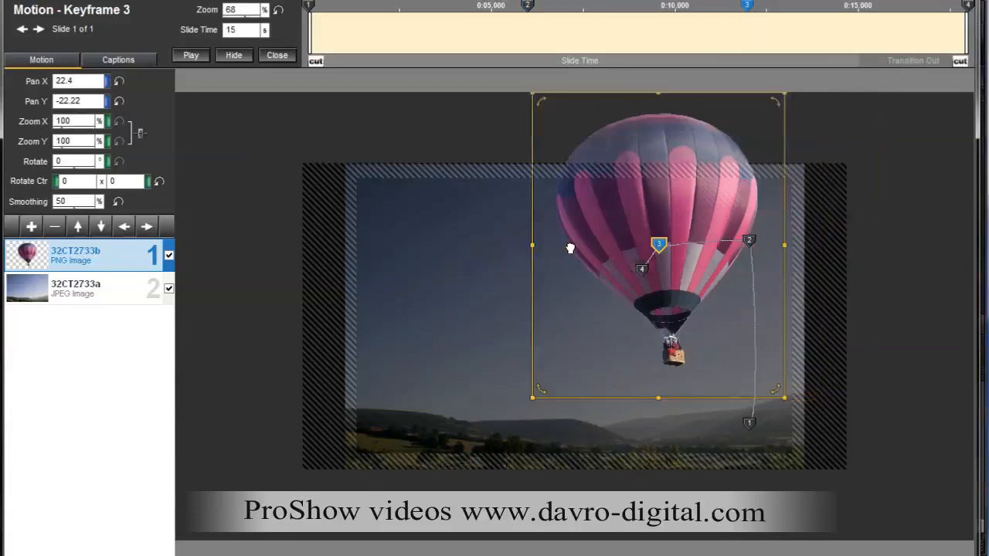
{"action": "left_click_drag", "start_coordinate": [659, 243], "coordinate": [408, 236]}
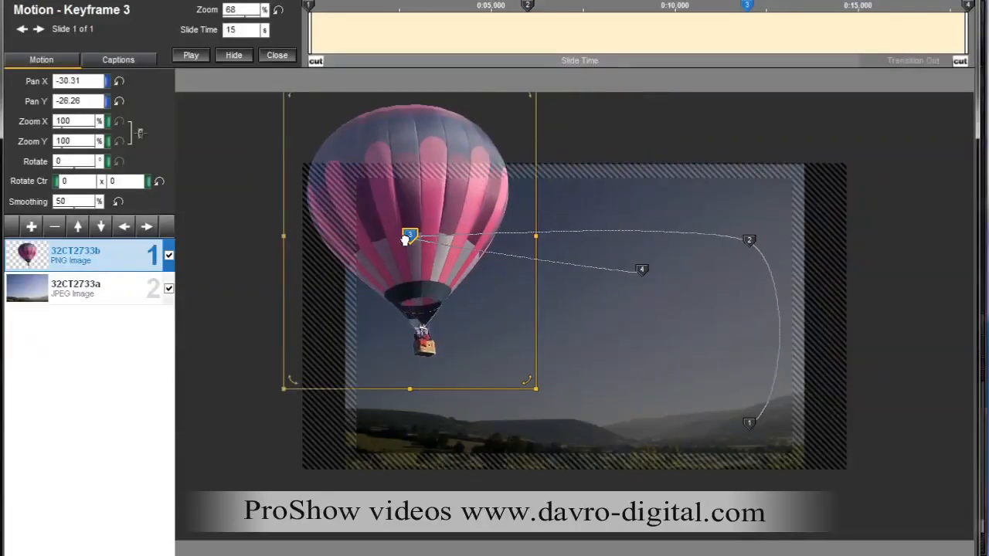
{"action": "left_click", "coordinate": [968, 6]}
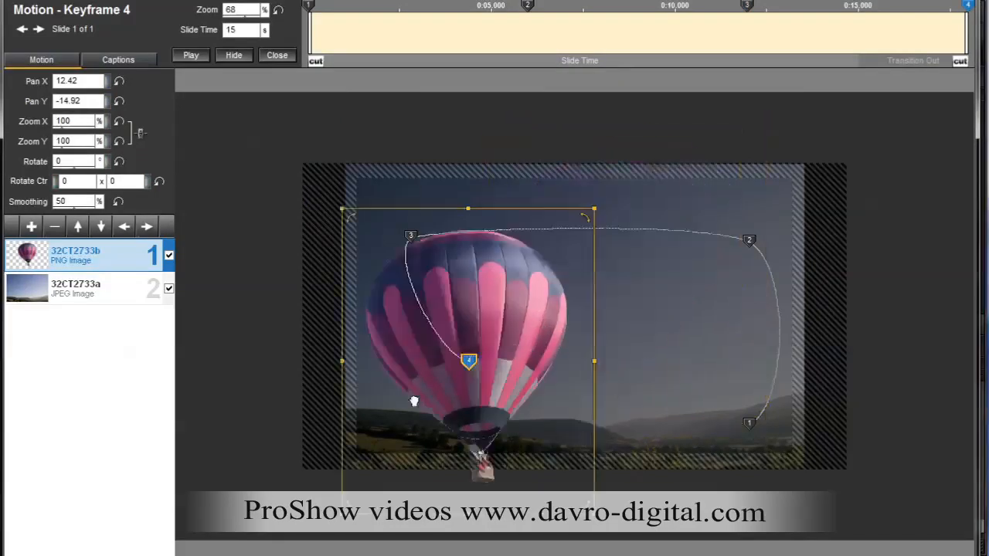
{"action": "left_click_drag", "start_coordinate": [469, 362], "coordinate": [407, 428]}
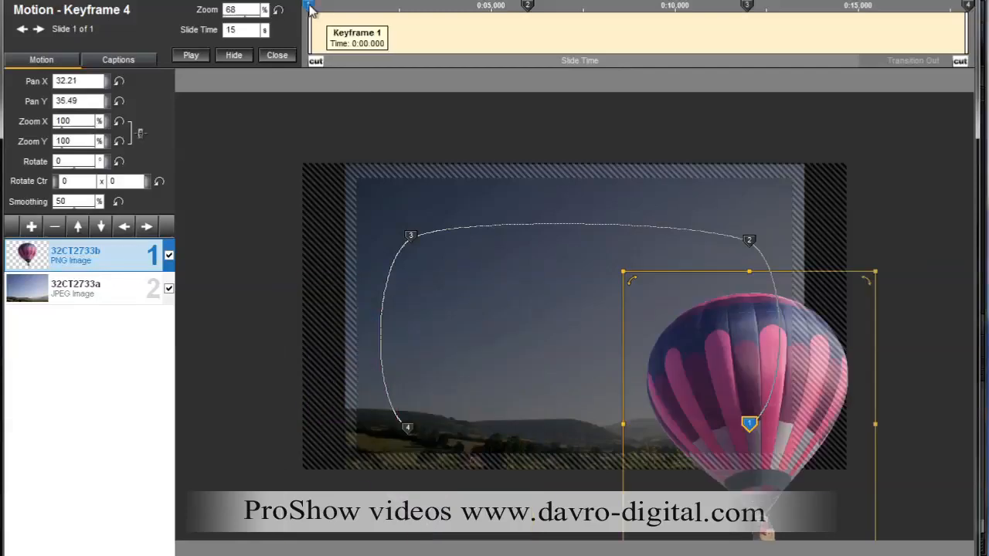
Shrink the balloon at the take-off and landing keyframes, nudging the landing spot left
{"action": "left_click", "coordinate": [309, 5]}
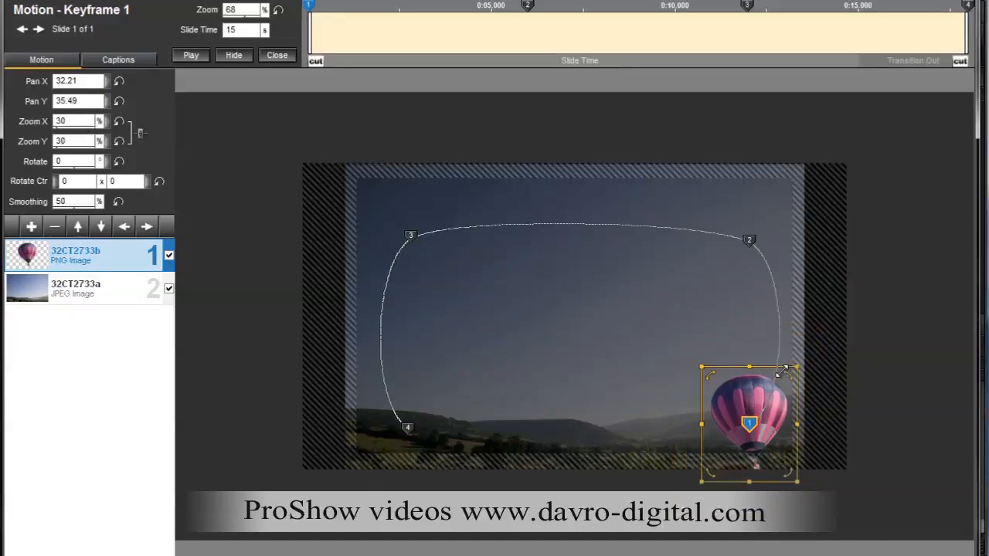
{"action": "left_click_drag", "start_coordinate": [787, 369], "coordinate": [779, 389]}
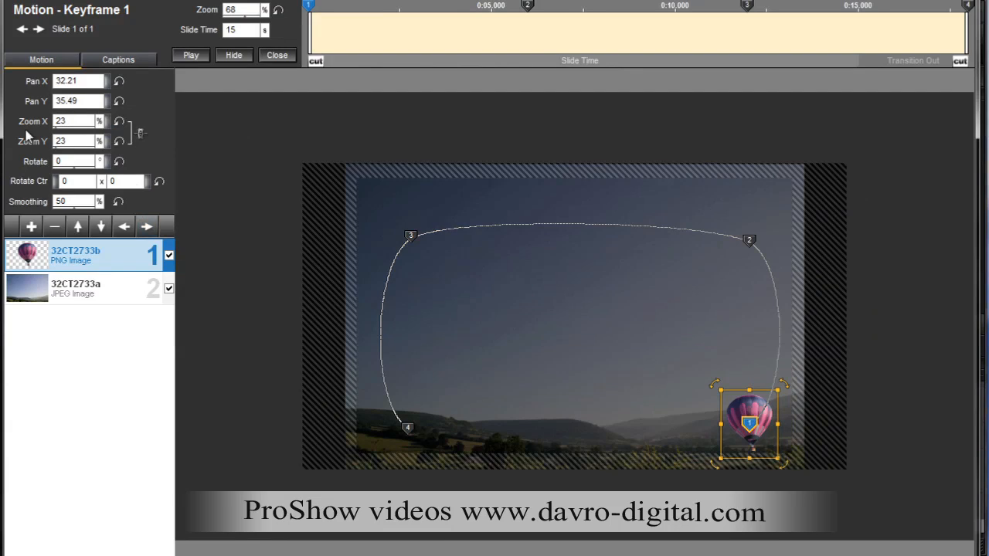
{"action": "mouse_move", "coordinate": [527, 6]}
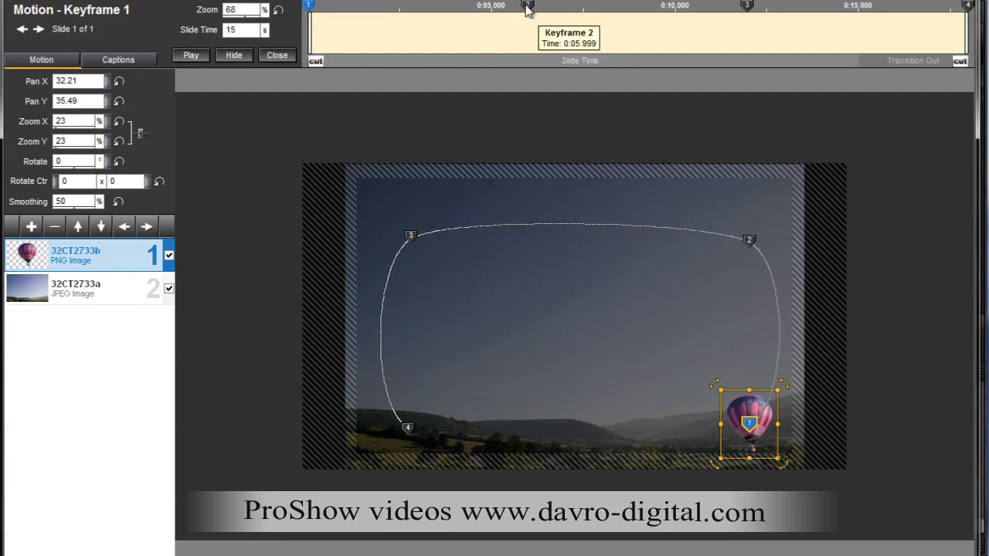
{"action": "left_click", "coordinate": [528, 6]}
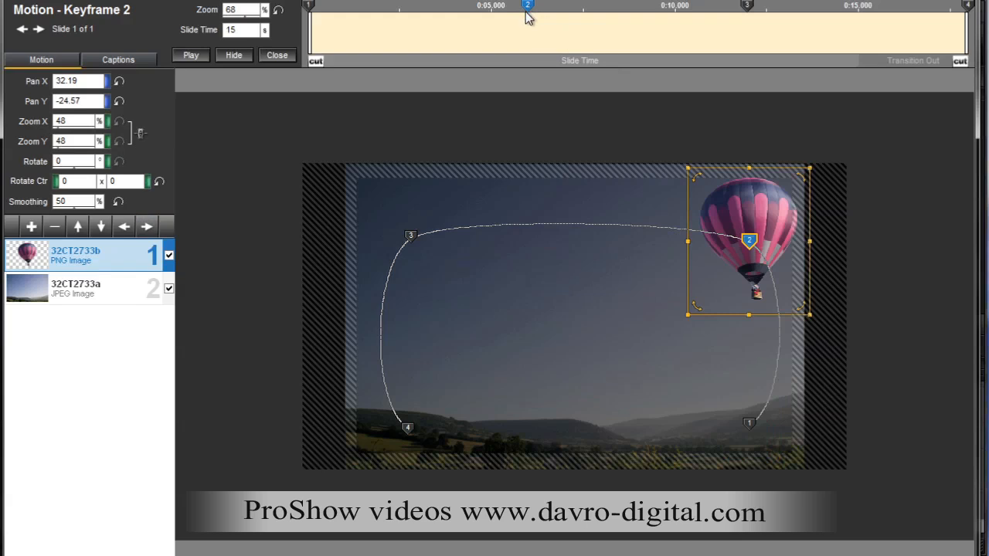
{"action": "left_click", "coordinate": [748, 6]}
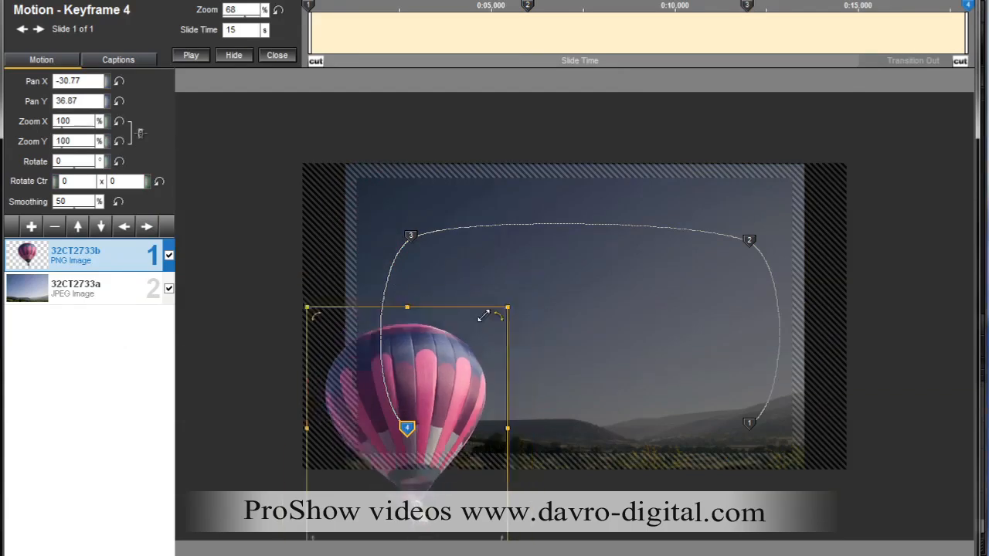
{"action": "left_click_drag", "start_coordinate": [485, 314], "coordinate": [439, 369]}
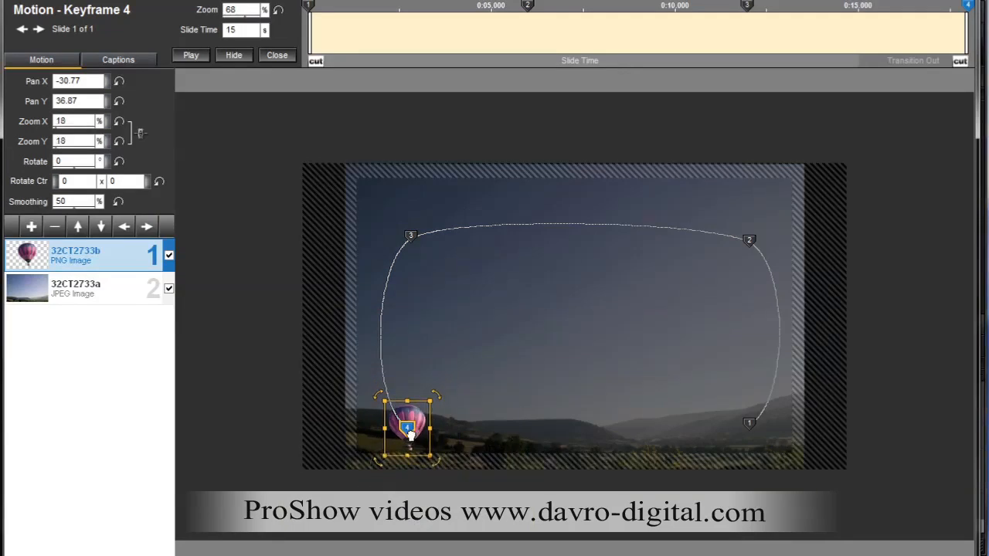
{"action": "left_click_drag", "start_coordinate": [408, 428], "coordinate": [405, 421]}
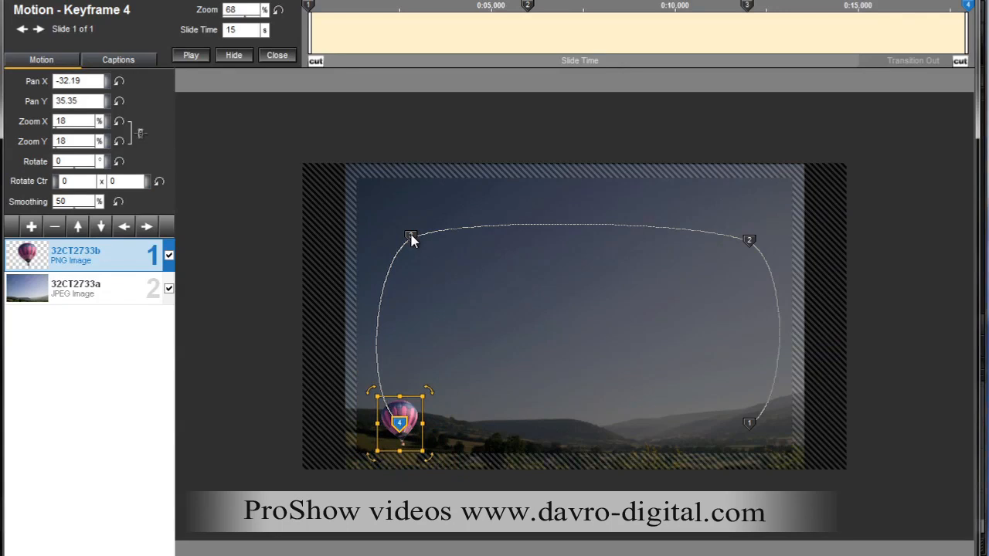
Reselect the balloon layer and enlarge it to 63% zoom at keyframe 3
{"action": "left_click", "coordinate": [77, 288]}
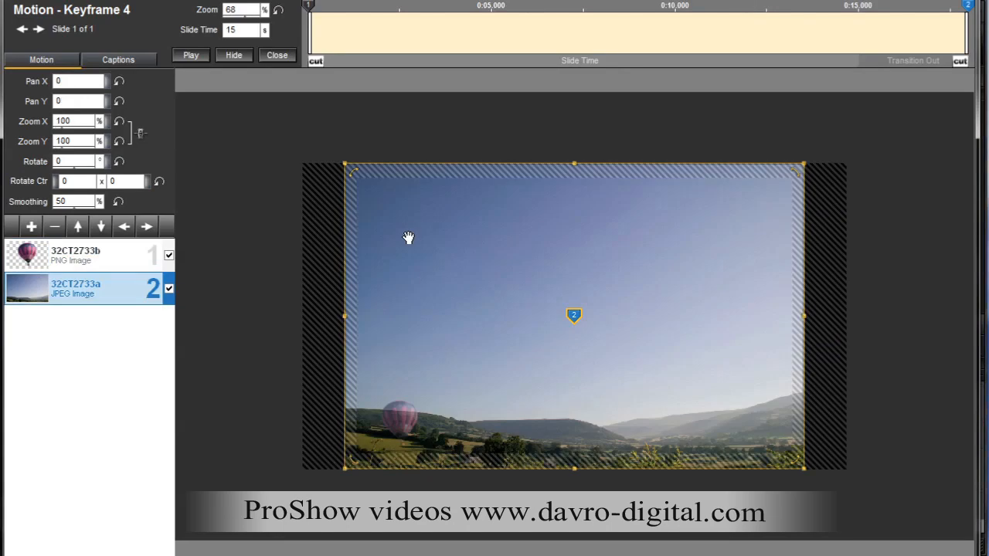
{"action": "mouse_move", "coordinate": [477, 220]}
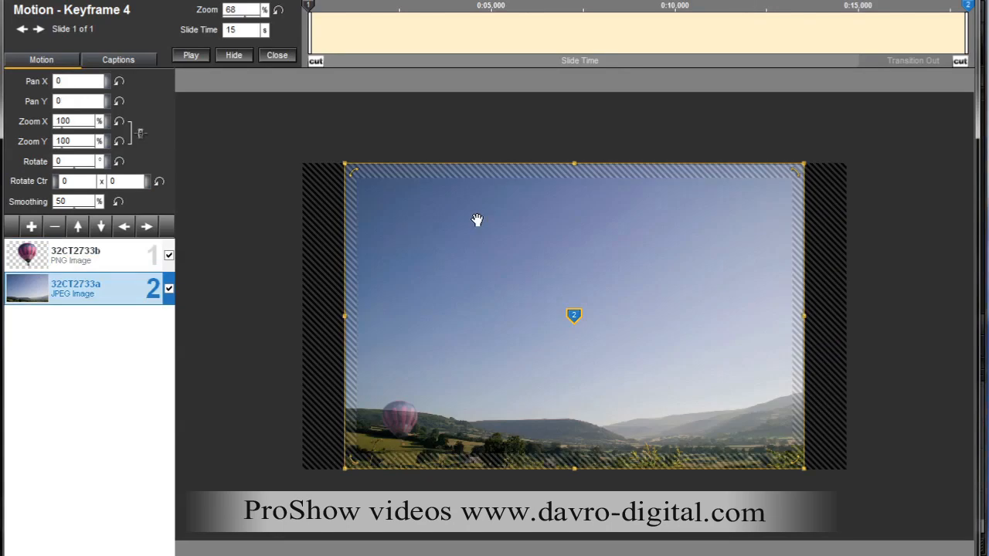
{"action": "left_click", "coordinate": [74, 255]}
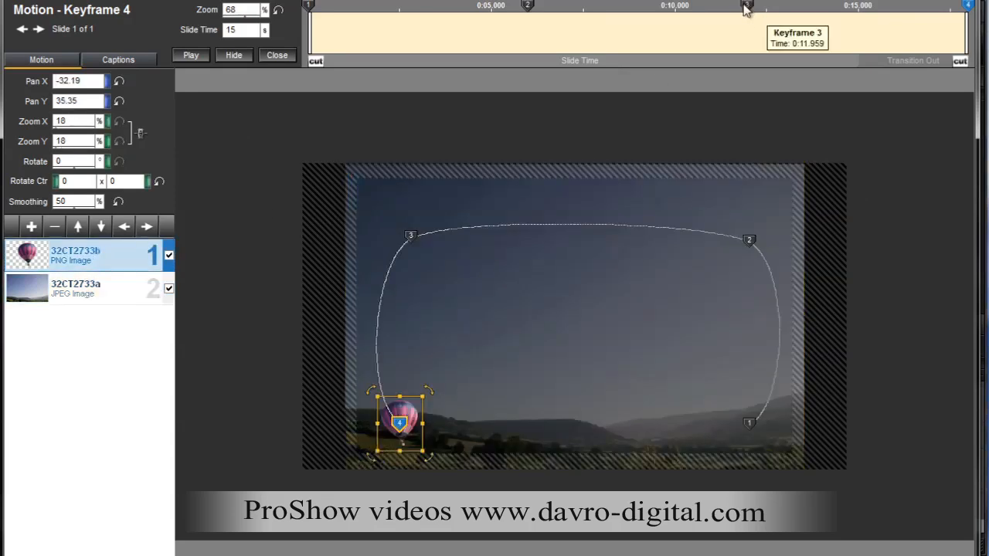
{"action": "left_click", "coordinate": [746, 7]}
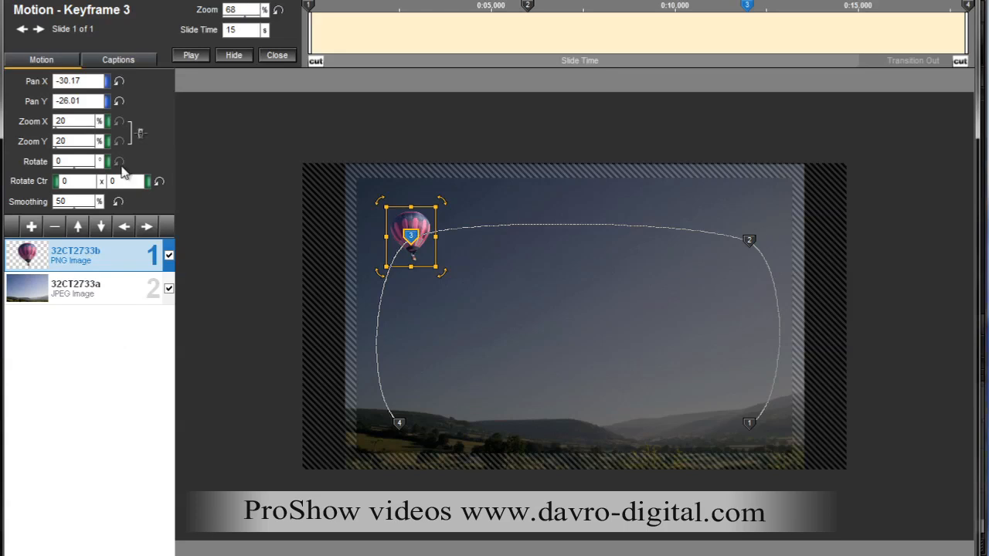
{"action": "left_click", "coordinate": [74, 121]}
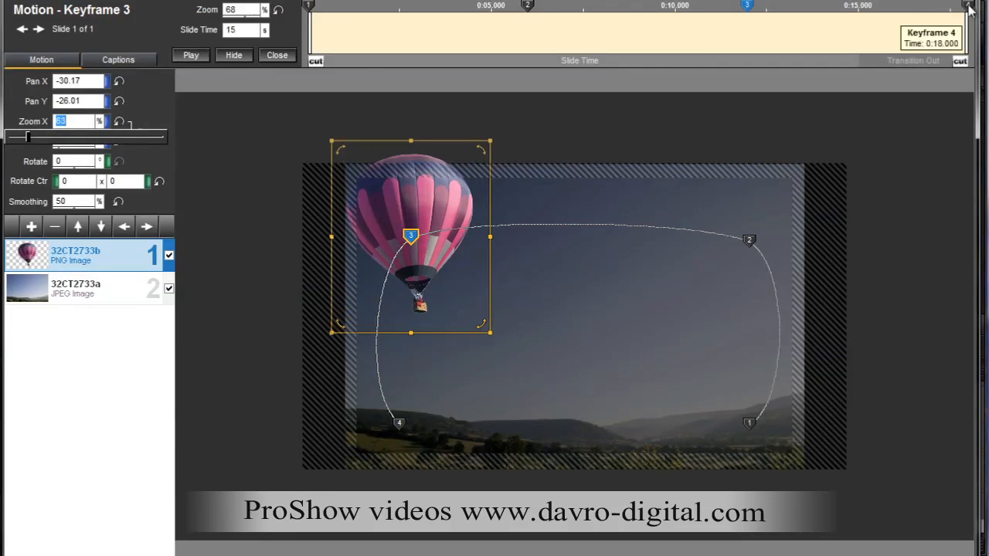
{"action": "left_click", "coordinate": [968, 6]}
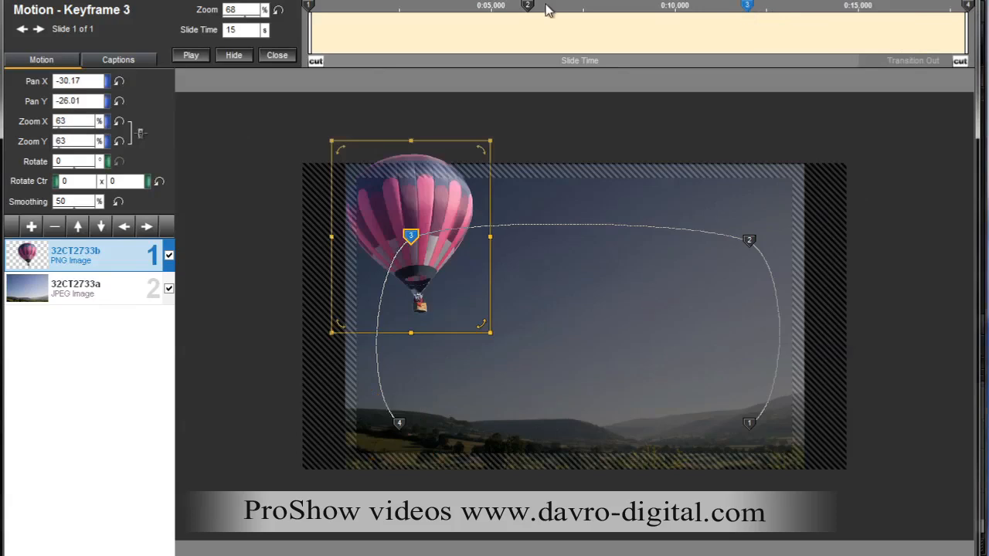
{"action": "left_click", "coordinate": [527, 5]}
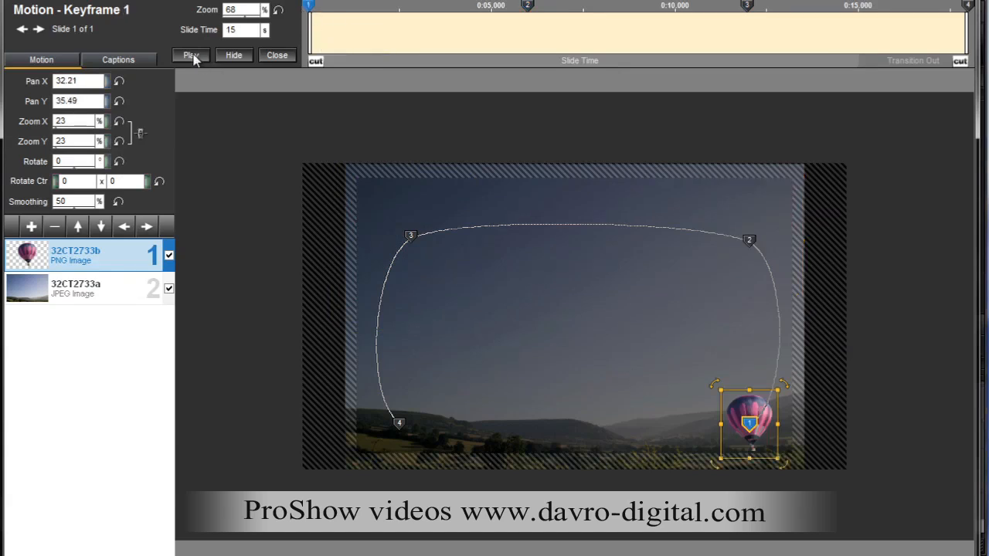
Play the balloon flight preview twice to check the 3% take-off smoothing
{"action": "left_click", "coordinate": [190, 55]}
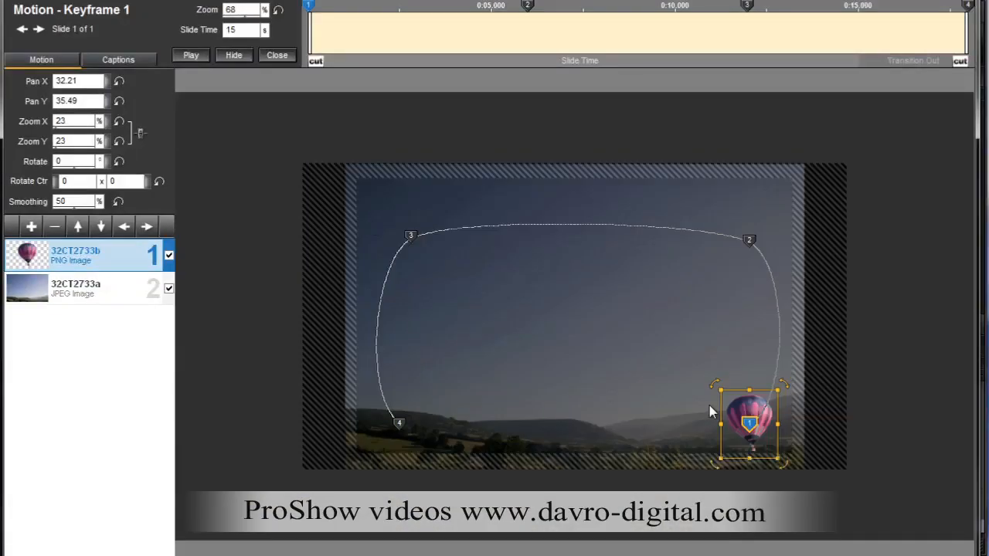
{"action": "mouse_move", "coordinate": [744, 400]}
{"action": "type", "text": "3"}
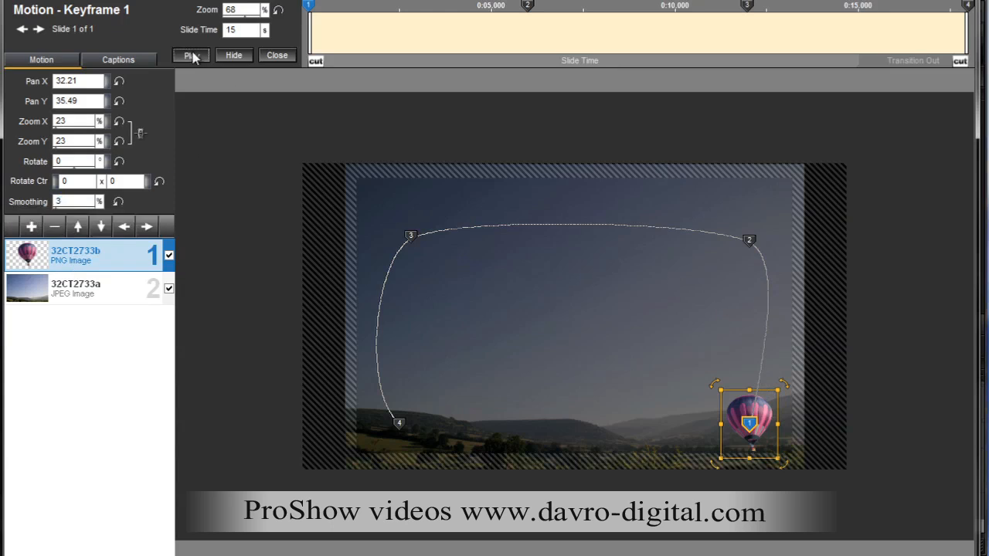
{"action": "left_click", "coordinate": [190, 55]}
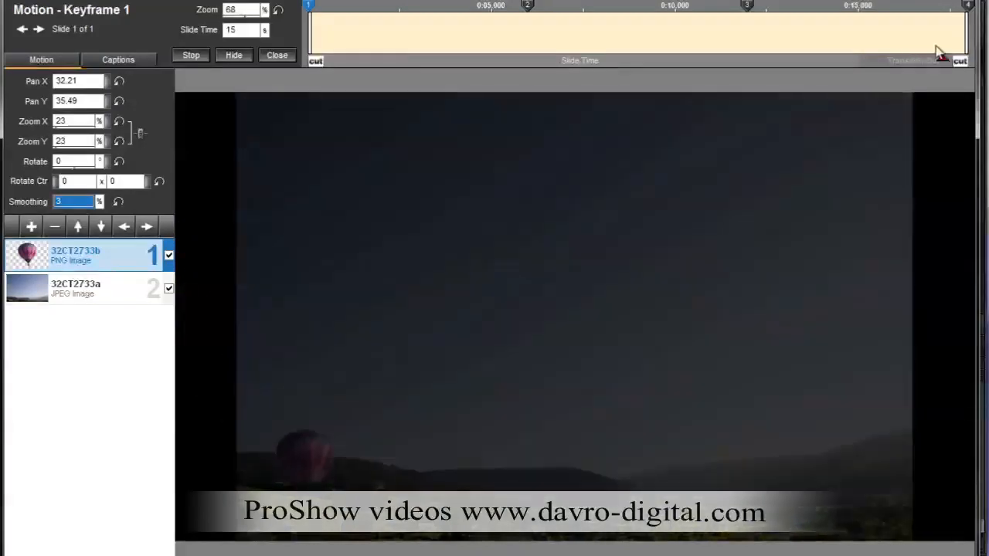
Stop the preview and nudge the balloon down and right at keyframe 3
{"action": "left_click", "coordinate": [967, 6]}
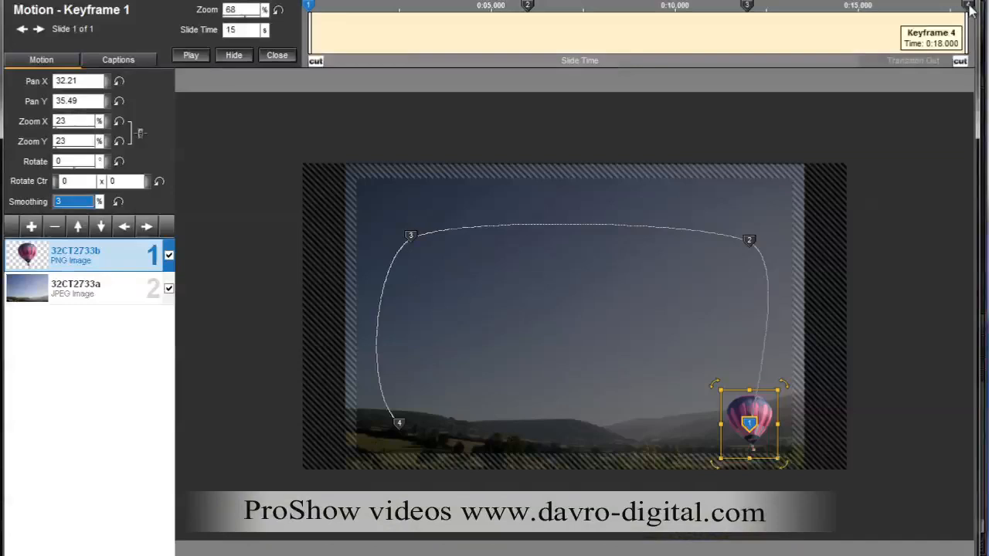
{"action": "left_click", "coordinate": [968, 6]}
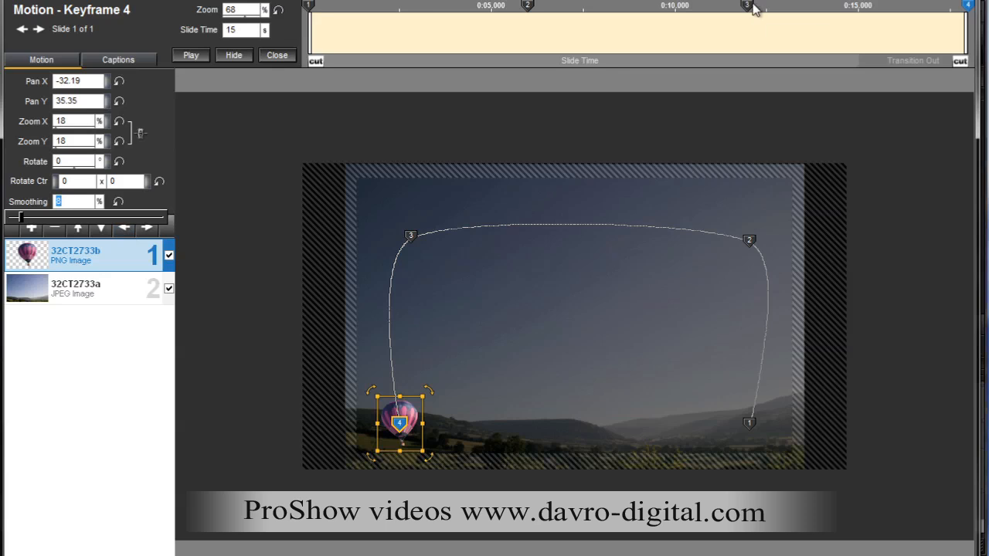
{"action": "left_click", "coordinate": [747, 6]}
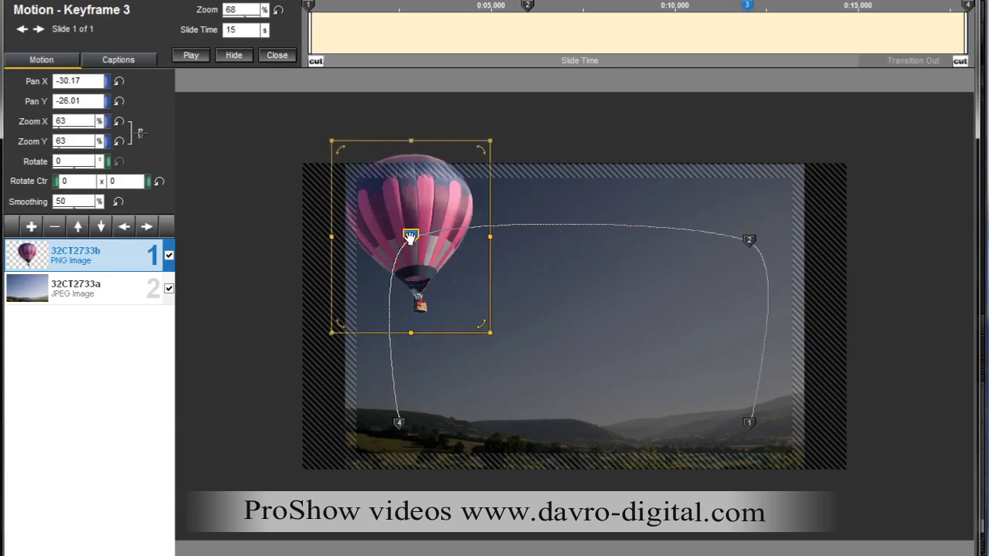
{"action": "left_click_drag", "start_coordinate": [409, 236], "coordinate": [419, 255]}
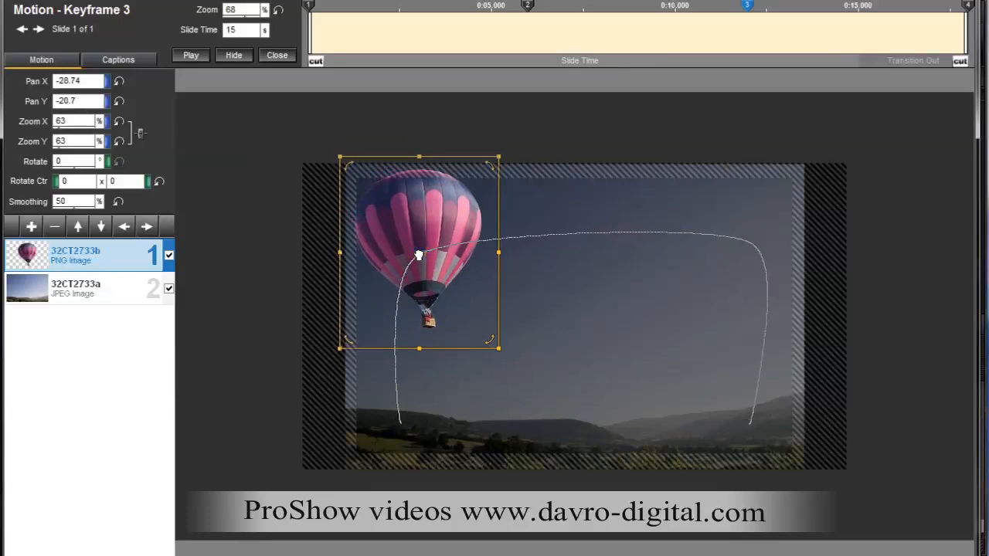
{"action": "left_click", "coordinate": [528, 6]}
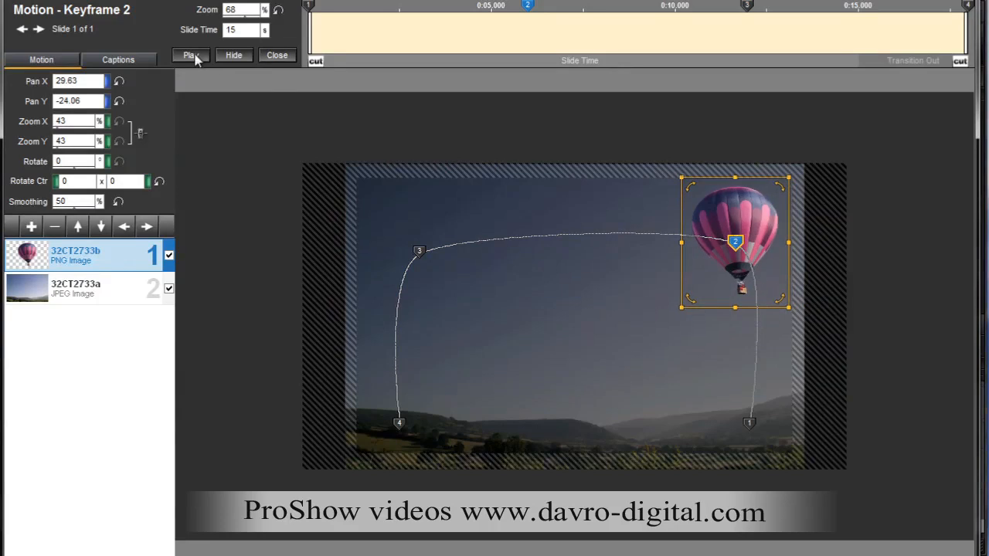
Preview the flight, then drag the keyframe 3 marker slightly earlier on the timeline
{"action": "left_click", "coordinate": [190, 54]}
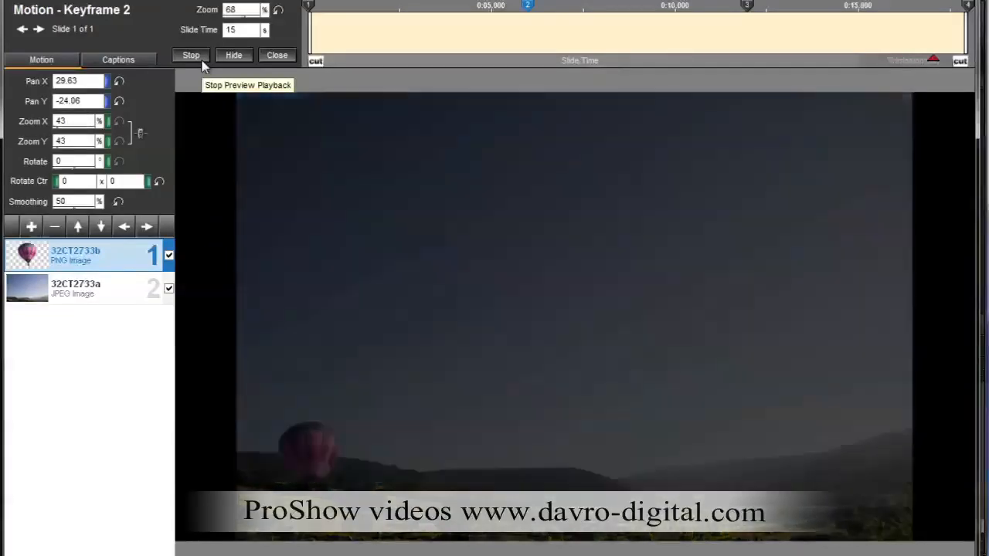
{"action": "left_click", "coordinate": [191, 55]}
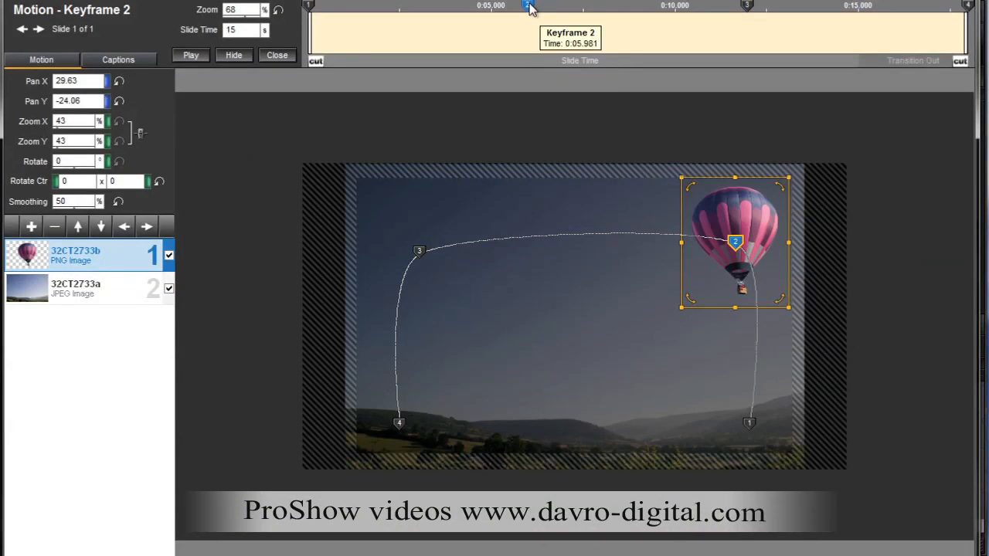
{"action": "left_click", "coordinate": [308, 6]}
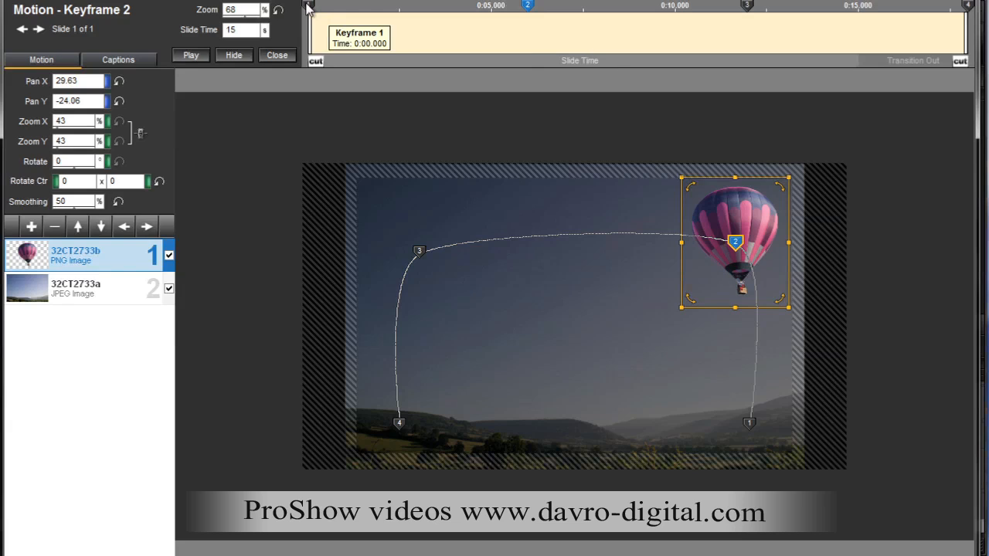
{"action": "left_click", "coordinate": [528, 6]}
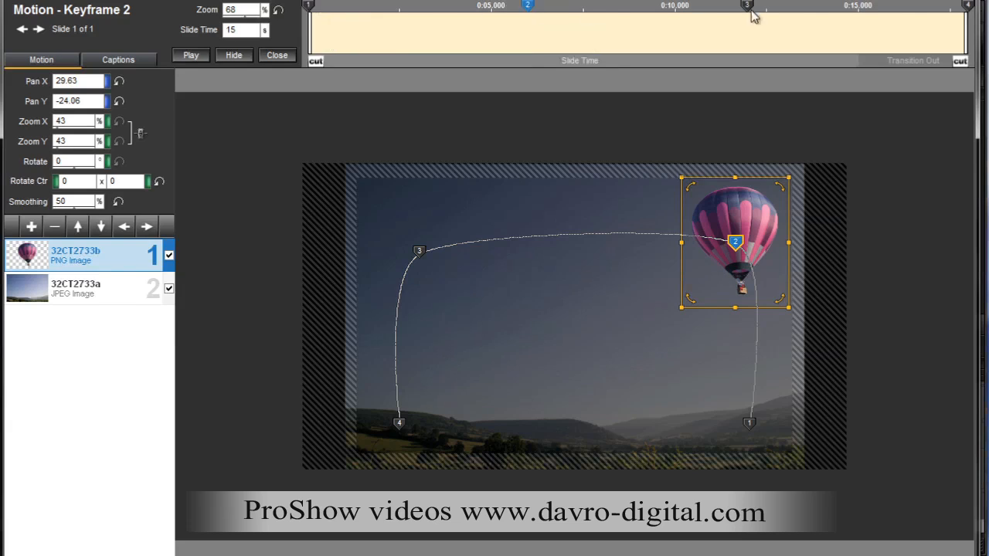
{"action": "mouse_move", "coordinate": [748, 6]}
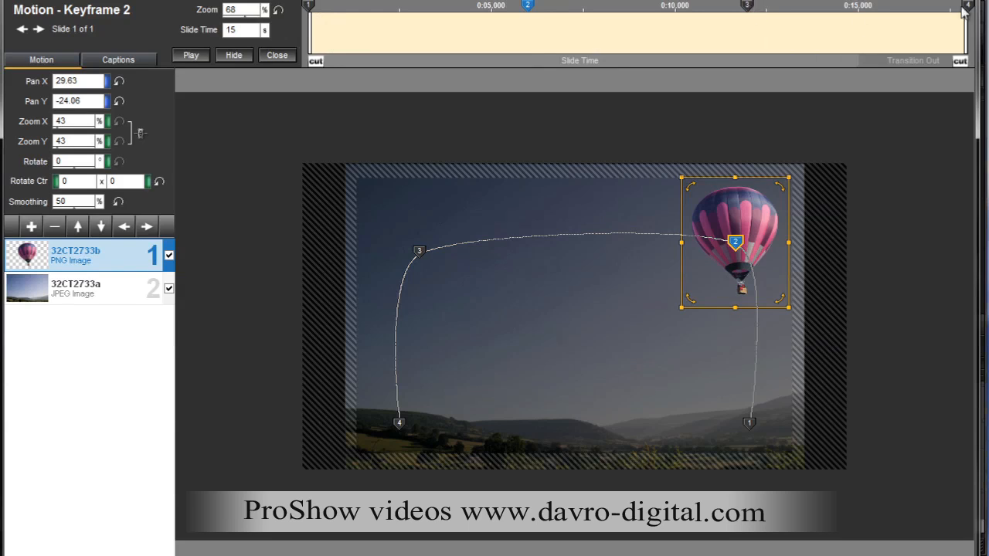
{"action": "mouse_move", "coordinate": [583, 23]}
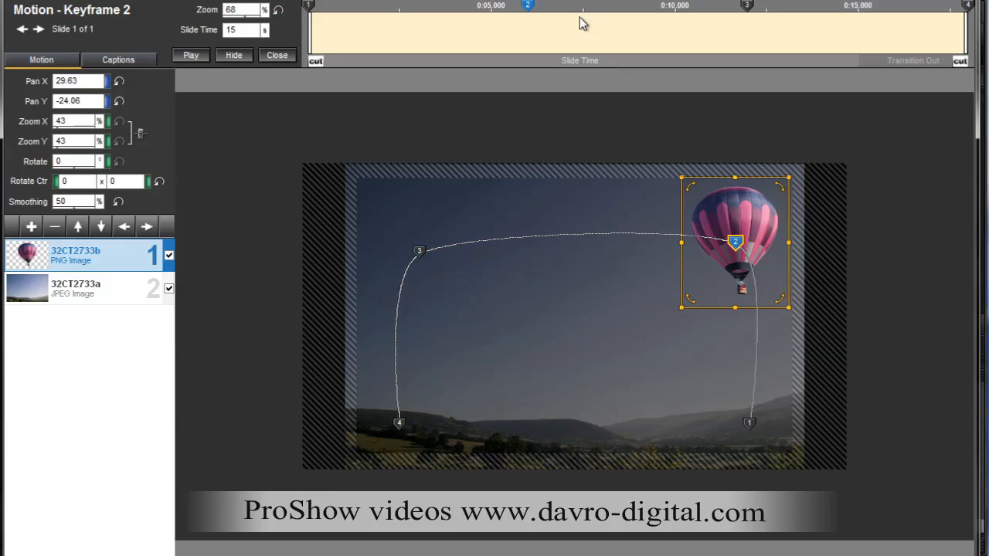
{"action": "left_click", "coordinate": [748, 6]}
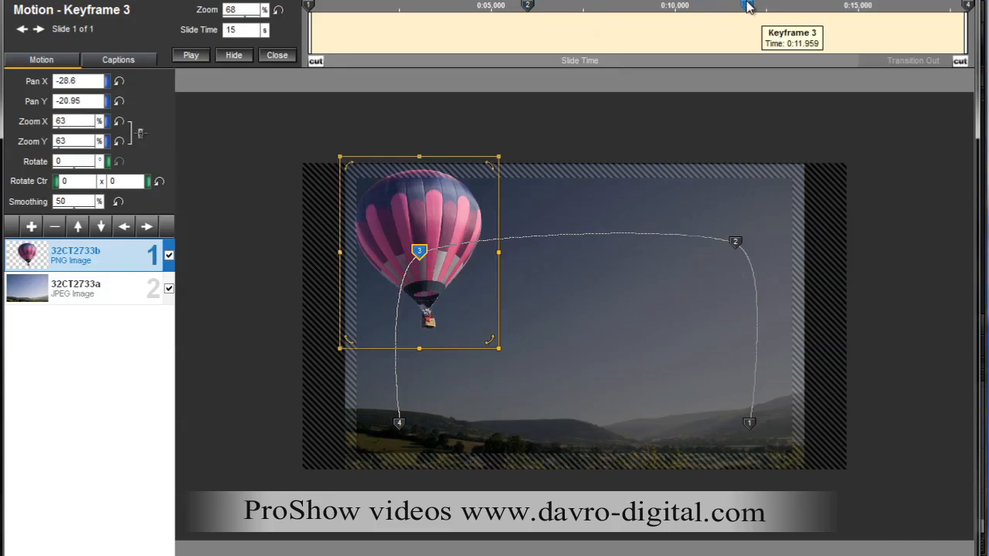
{"action": "left_click_drag", "start_coordinate": [748, 6], "coordinate": [736, 6]}
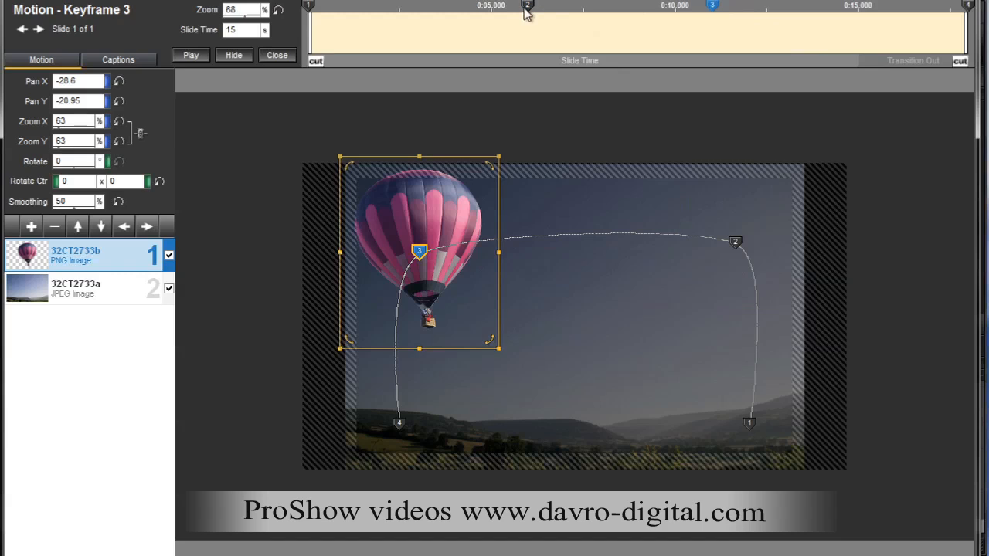
{"action": "mouse_move", "coordinate": [249, 75]}
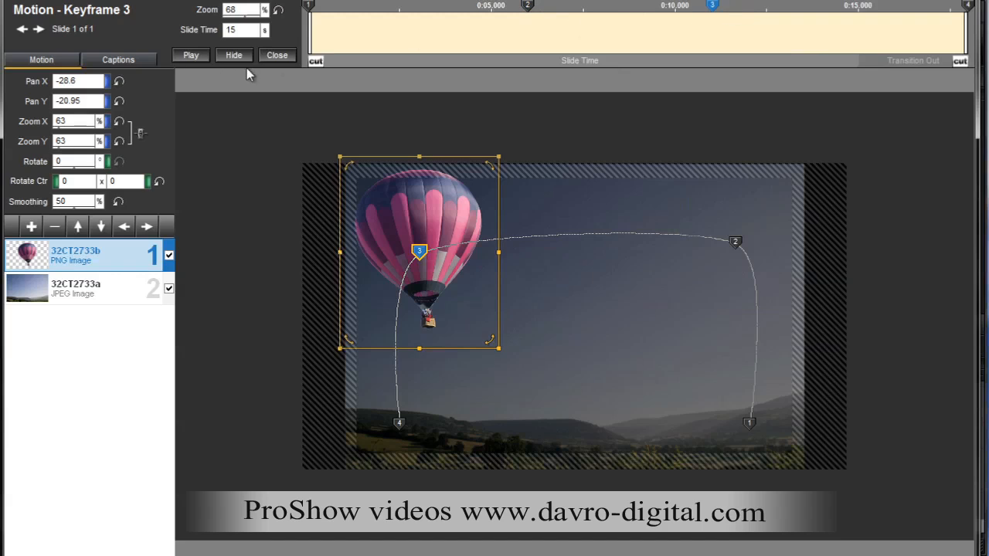
Play the slide preview to check the balloon's path at keyframe 3
{"action": "left_click", "coordinate": [191, 55]}
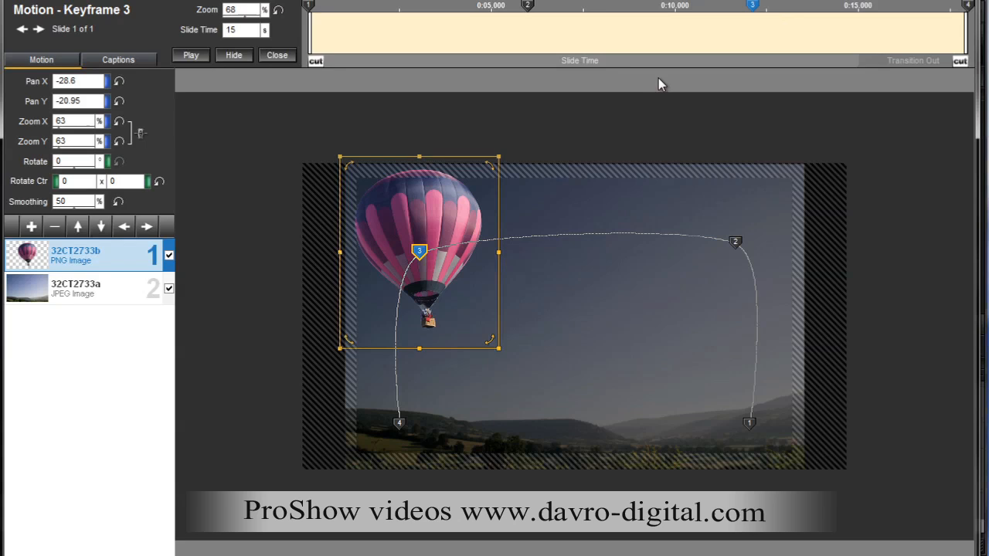
{"action": "mouse_move", "coordinate": [666, 82]}
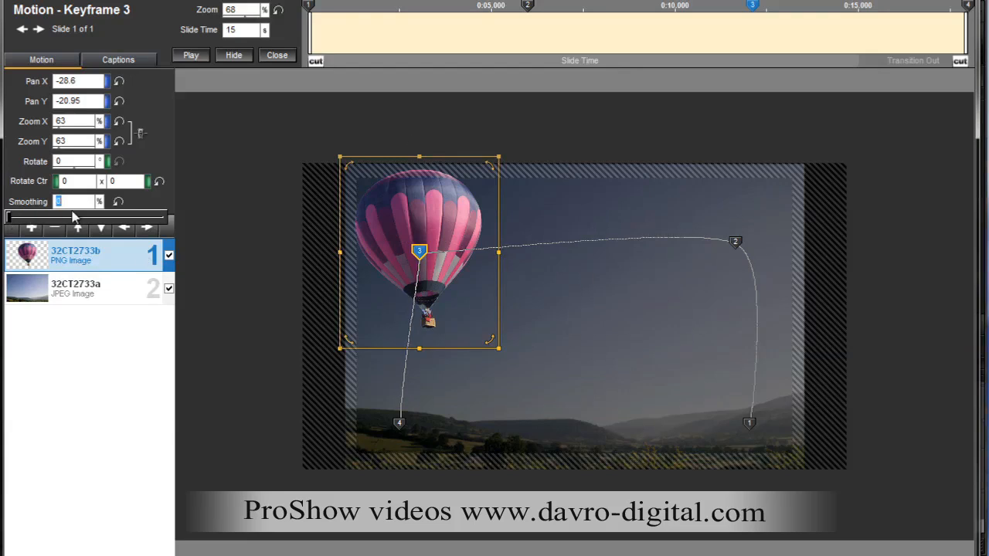
Set Keyframe 2's smoothing to 0% for a sharp corner and preview the flight
{"action": "left_click", "coordinate": [528, 6]}
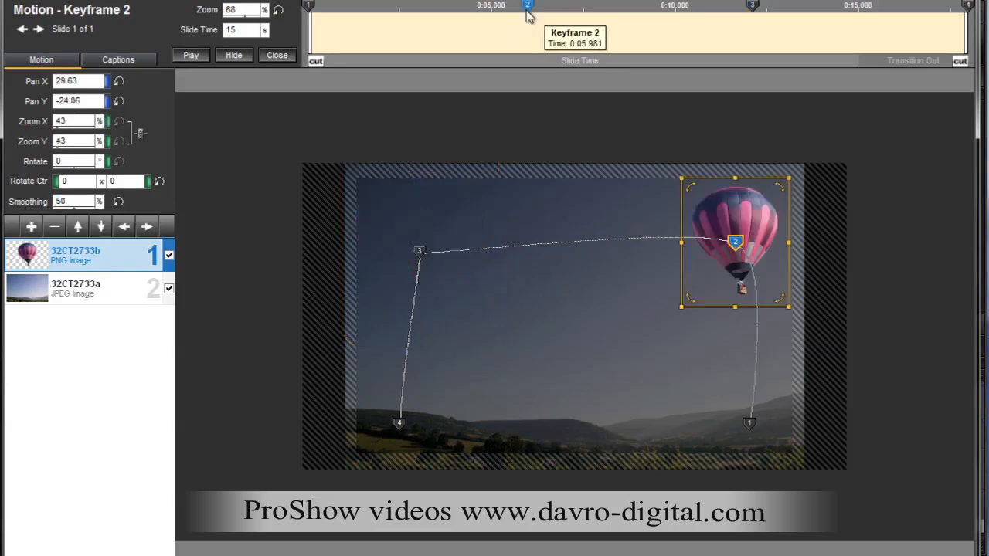
{"action": "mouse_move", "coordinate": [76, 210]}
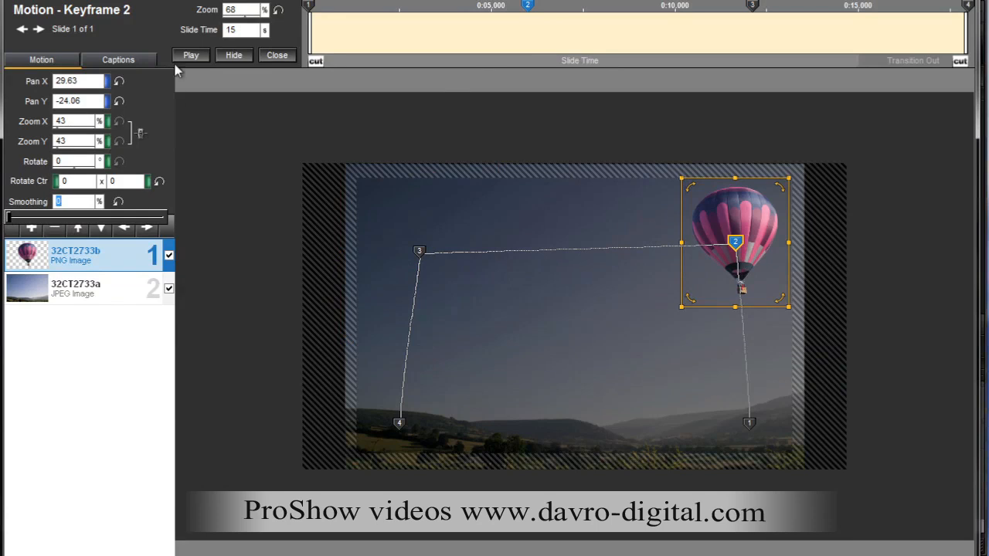
{"action": "left_click", "coordinate": [190, 55]}
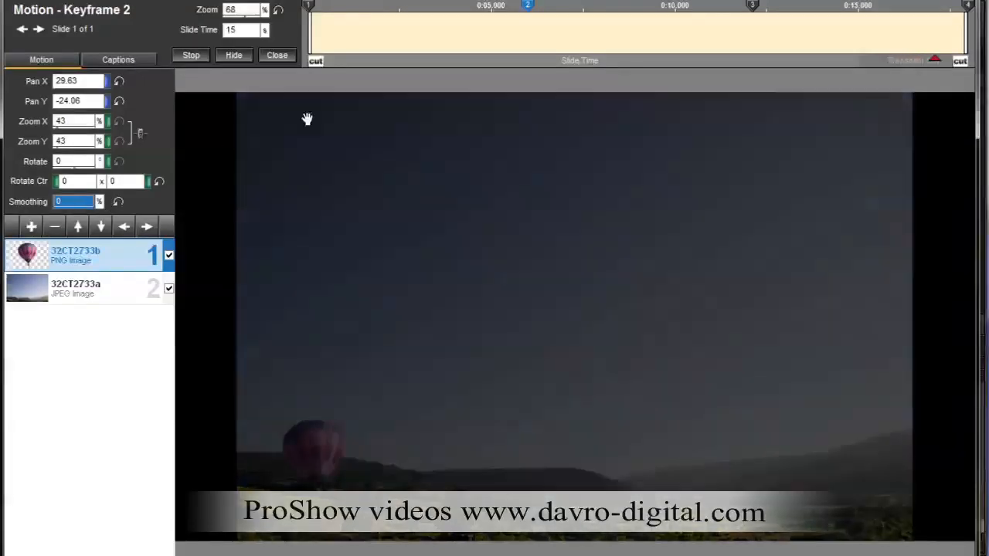
{"action": "left_click", "coordinate": [191, 55]}
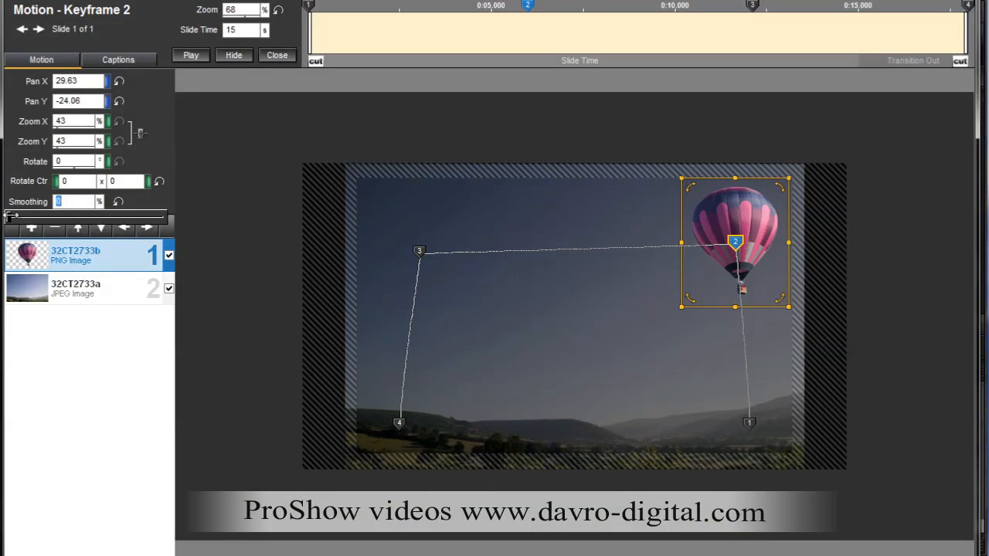
Re-enter smoothing for keyframes 2 and 3, replay the flight, and hide then show the panel
{"action": "type", "text": "18"}
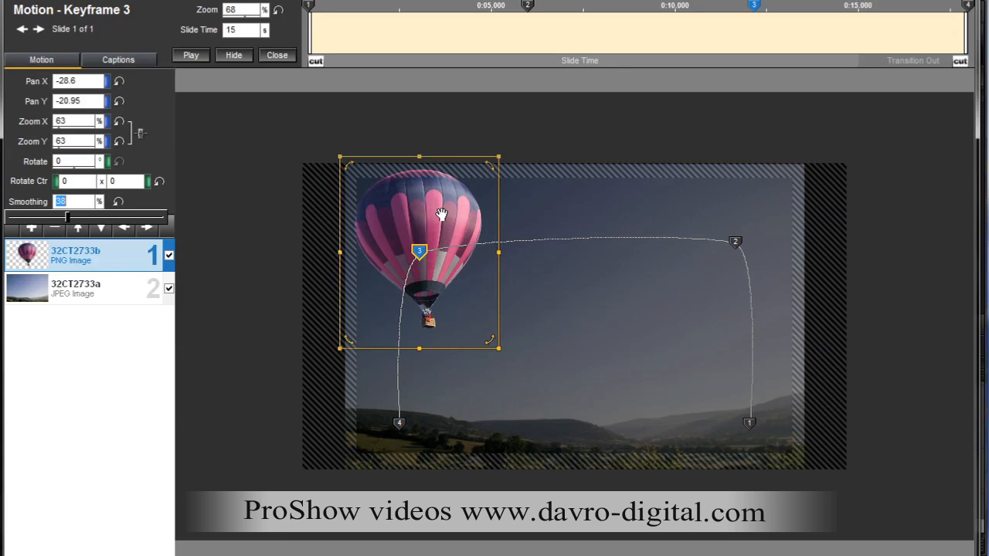
{"action": "left_click", "coordinate": [191, 55]}
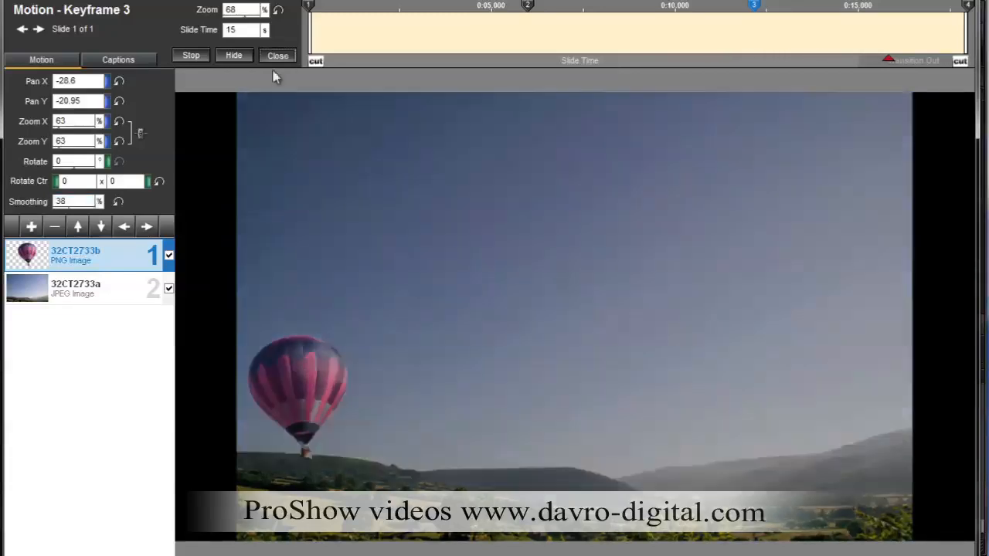
{"action": "left_click", "coordinate": [233, 55]}
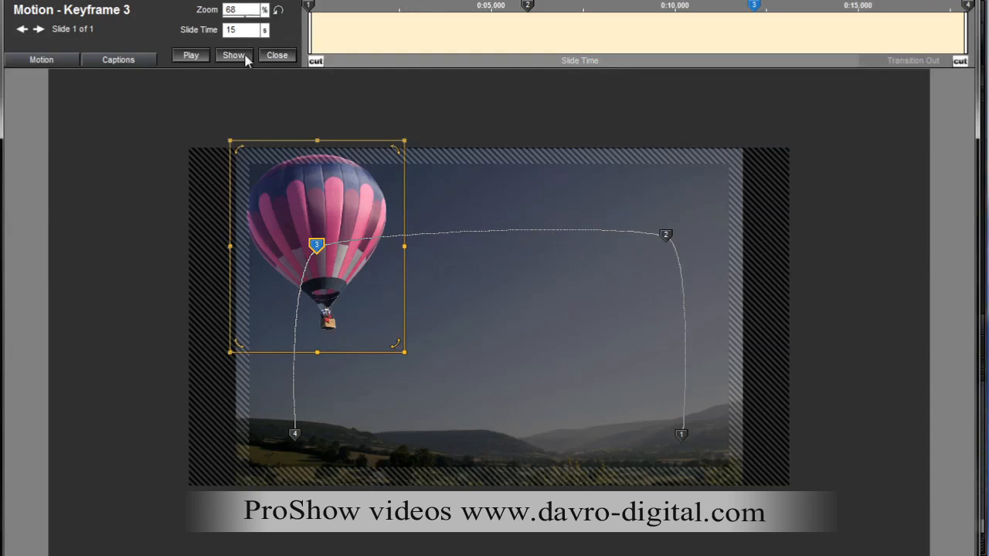
{"action": "left_click", "coordinate": [233, 55]}
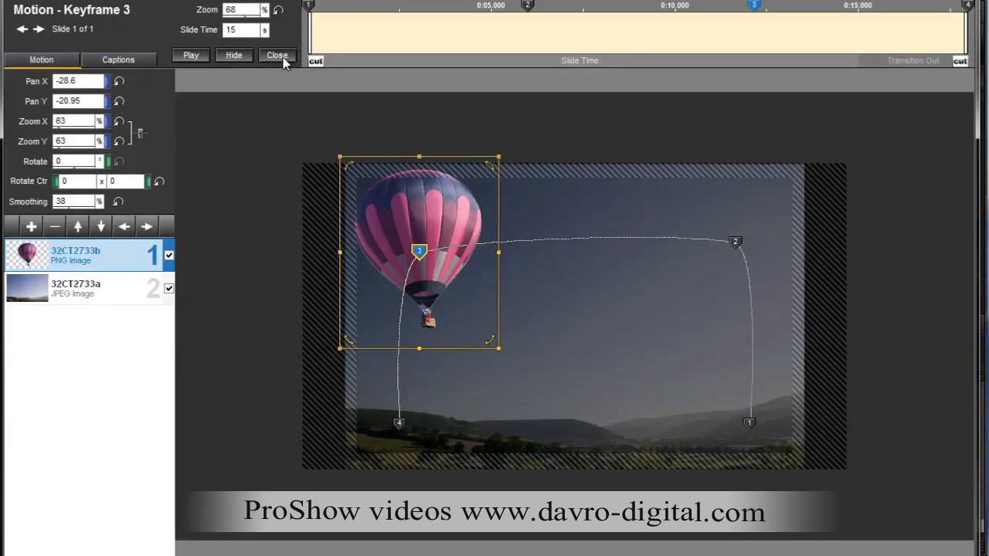
Exit the full-screen motion editor, reselect the balloon layer and review its keyframes
{"action": "left_click", "coordinate": [276, 54]}
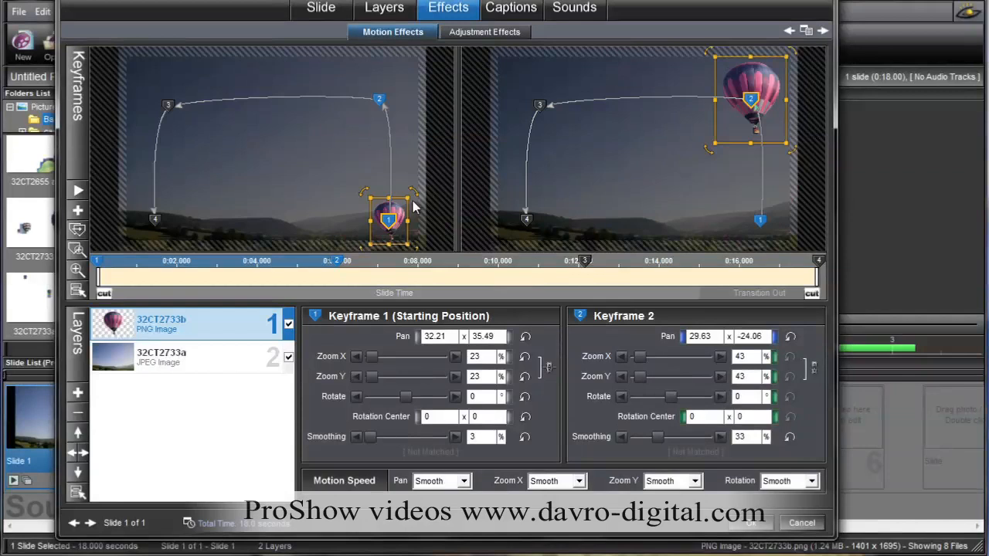
{"action": "mouse_move", "coordinate": [195, 111]}
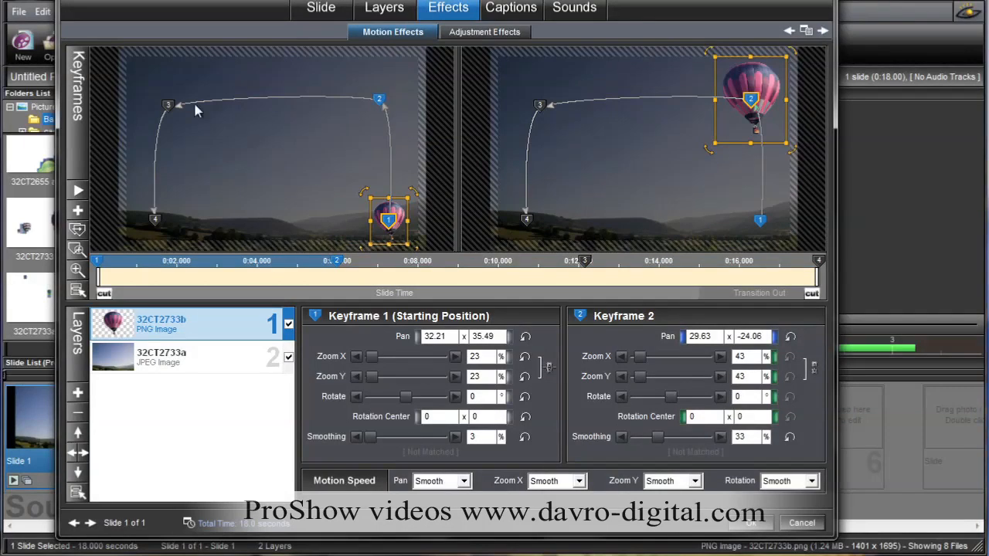
{"action": "mouse_move", "coordinate": [394, 122]}
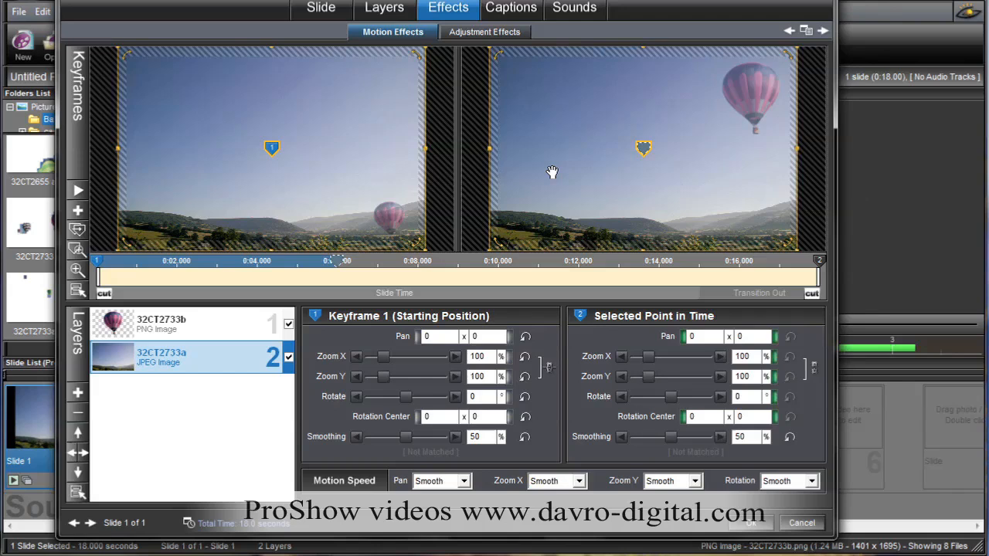
{"action": "left_click", "coordinate": [189, 323]}
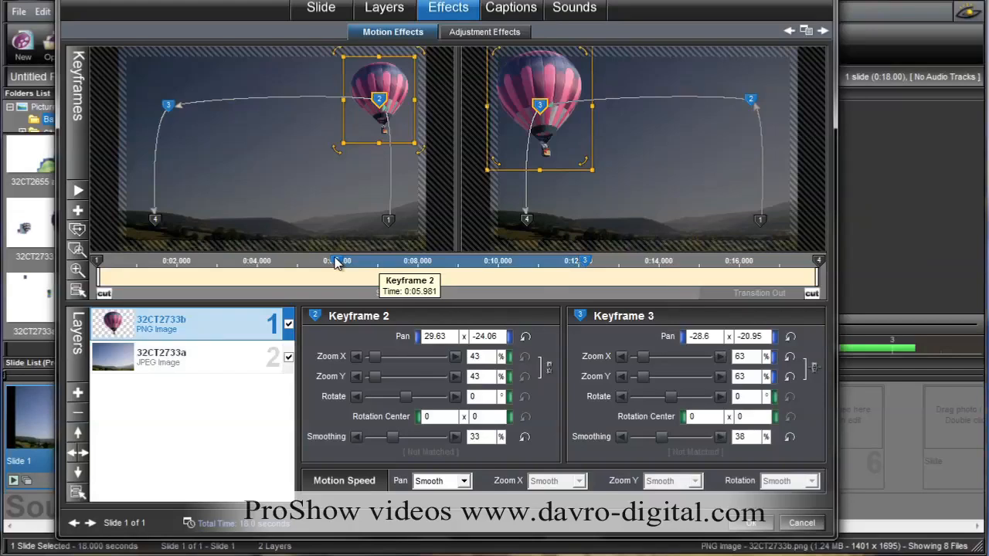
{"action": "mouse_move", "coordinate": [819, 269]}
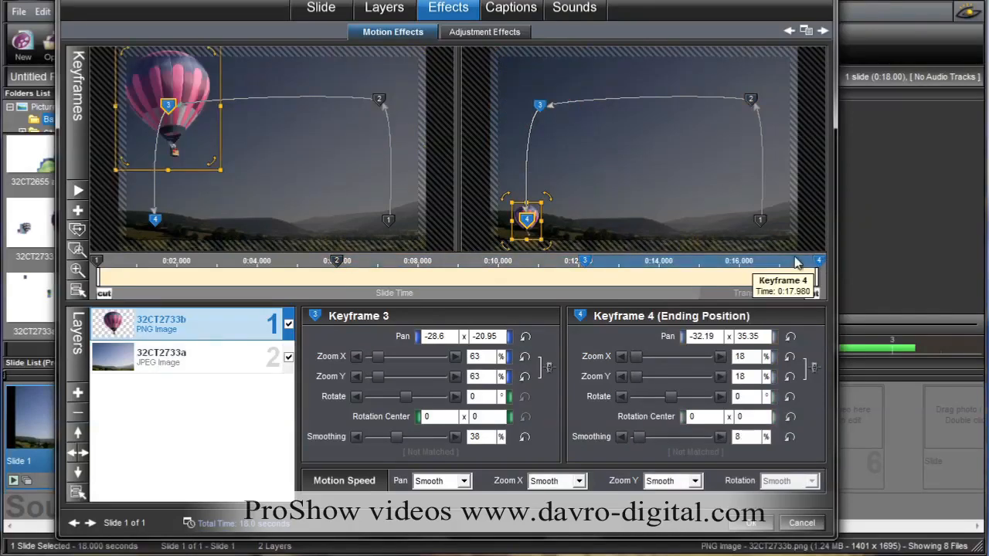
{"action": "mouse_move", "coordinate": [607, 181]}
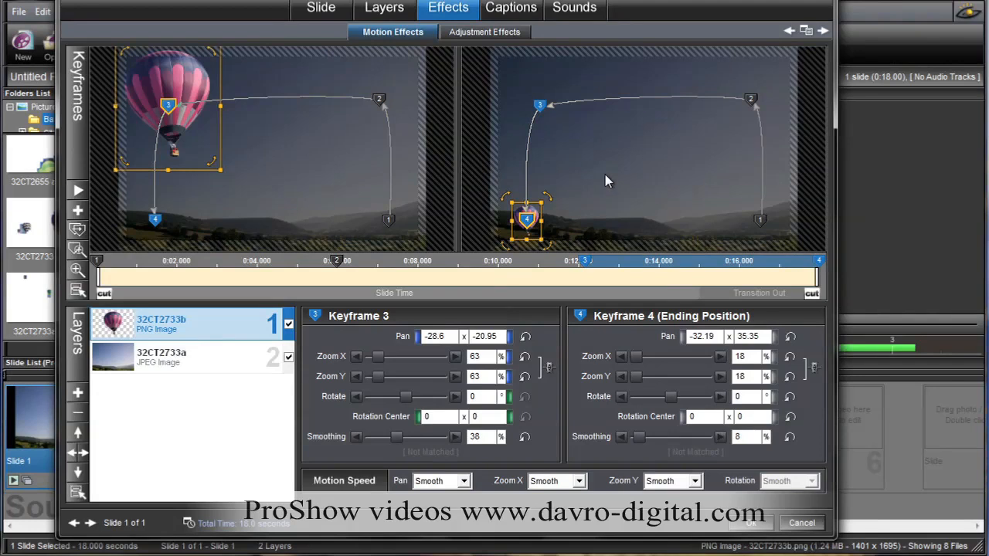
{"action": "left_click", "coordinate": [190, 356]}
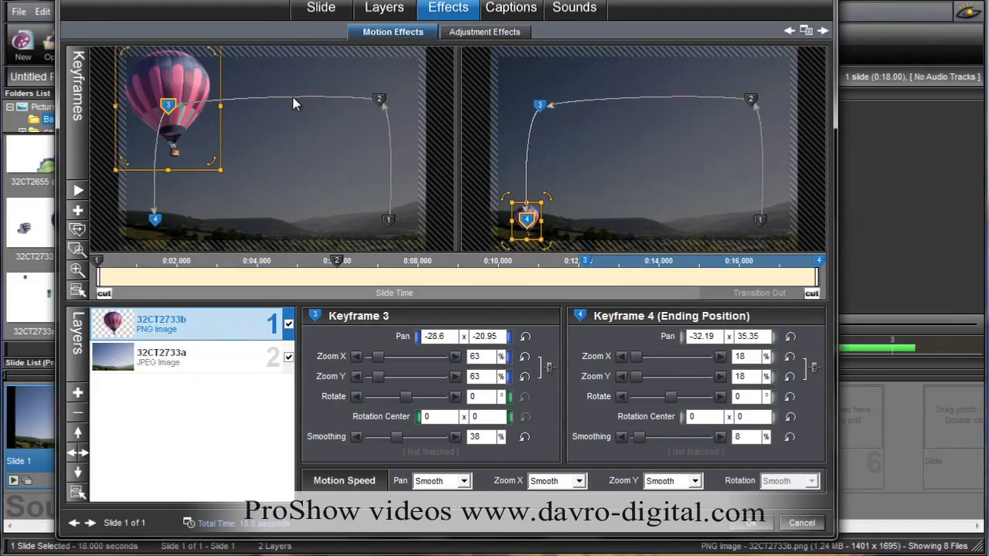
{"action": "mouse_move", "coordinate": [303, 212]}
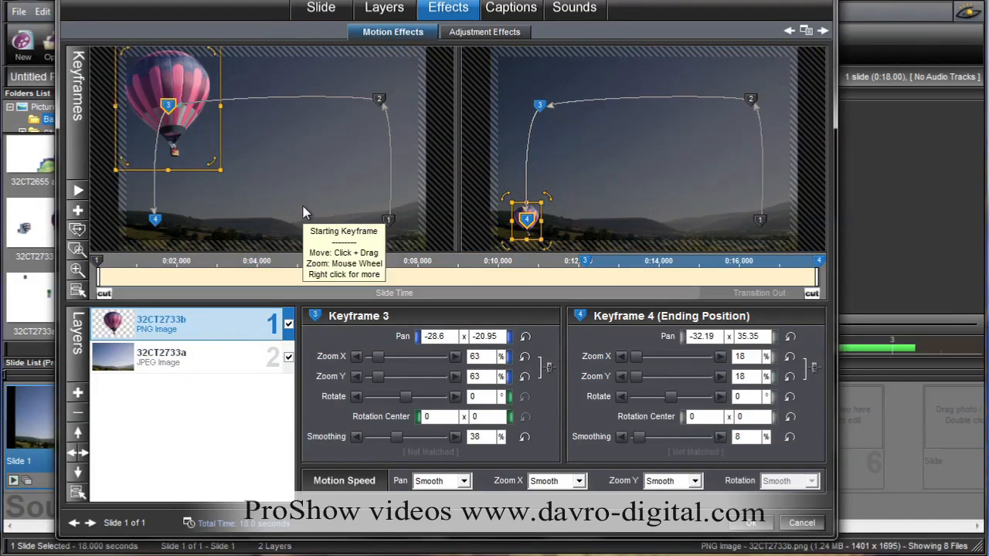
{"action": "mouse_move", "coordinate": [423, 223]}
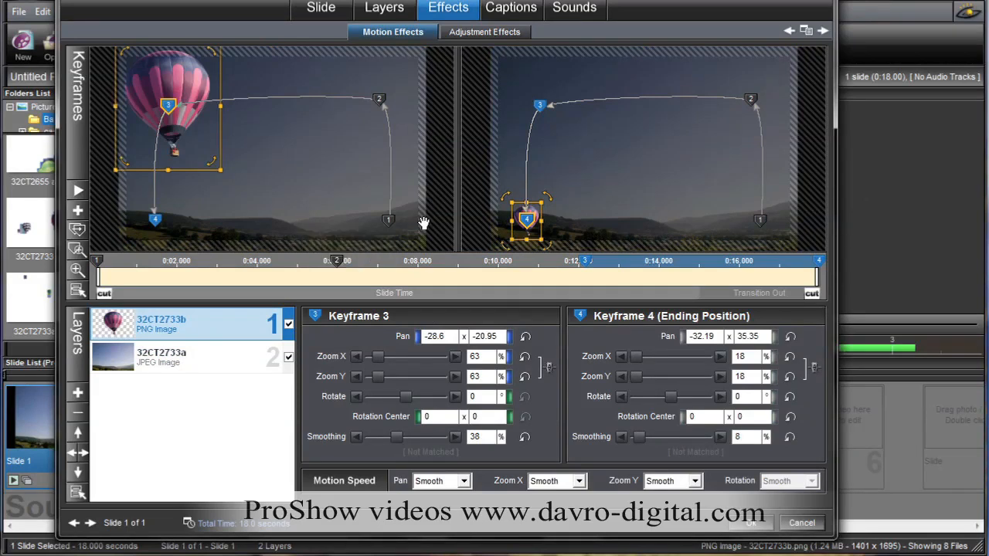
{"action": "mouse_move", "coordinate": [388, 230]}
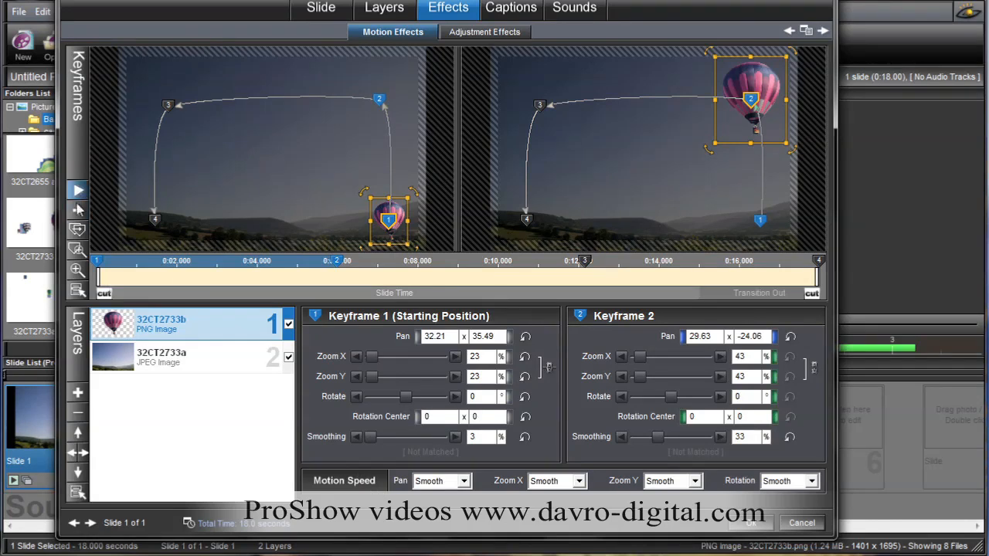
{"action": "left_click", "coordinate": [77, 191]}
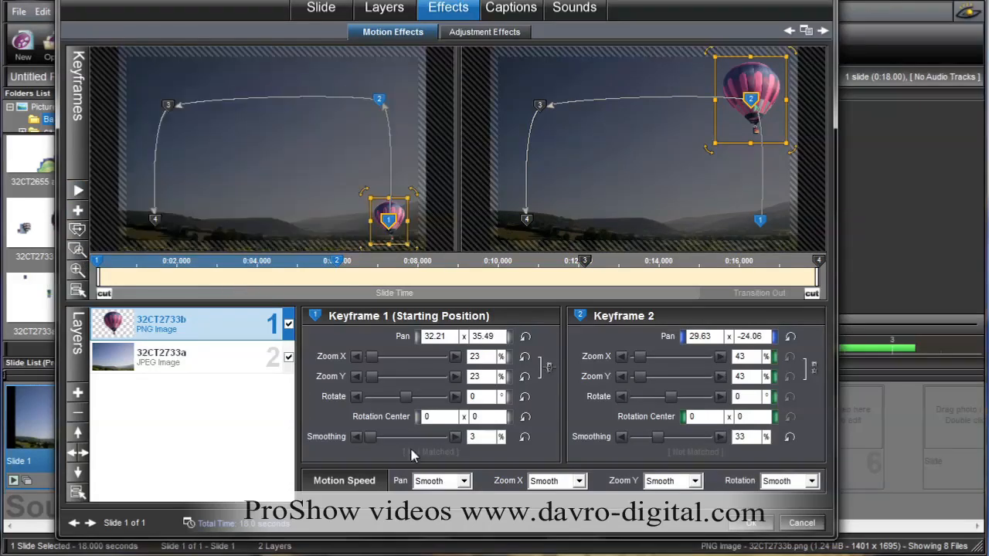
Set Keyframe 1's pan motion speed to Linear and close the Effects dialog
{"action": "left_click", "coordinate": [440, 480]}
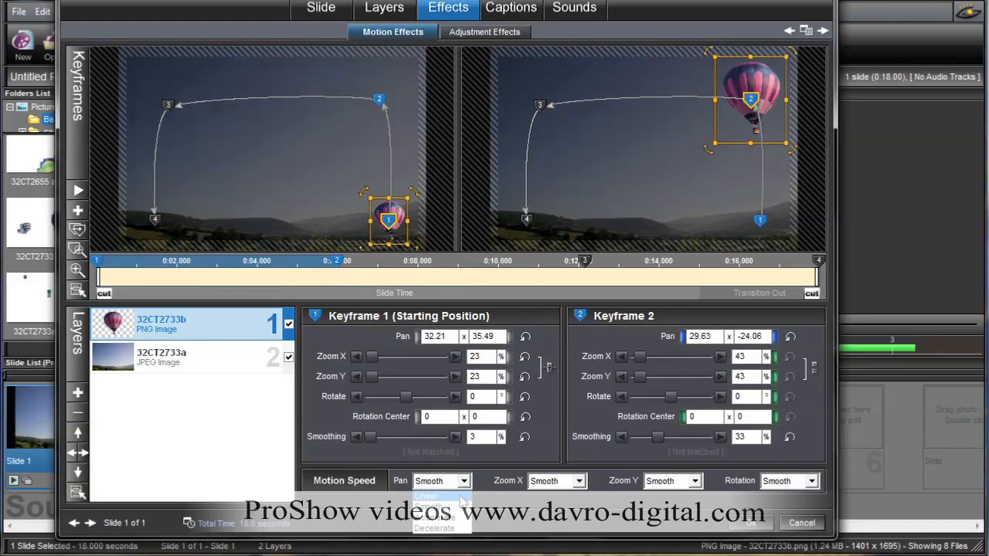
{"action": "left_click", "coordinate": [426, 496]}
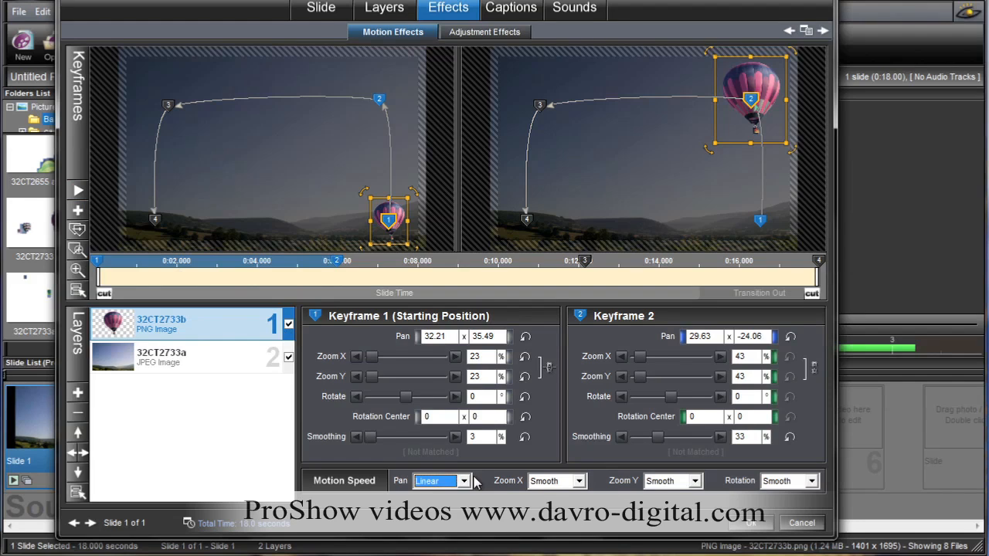
{"action": "mouse_move", "coordinate": [104, 245]}
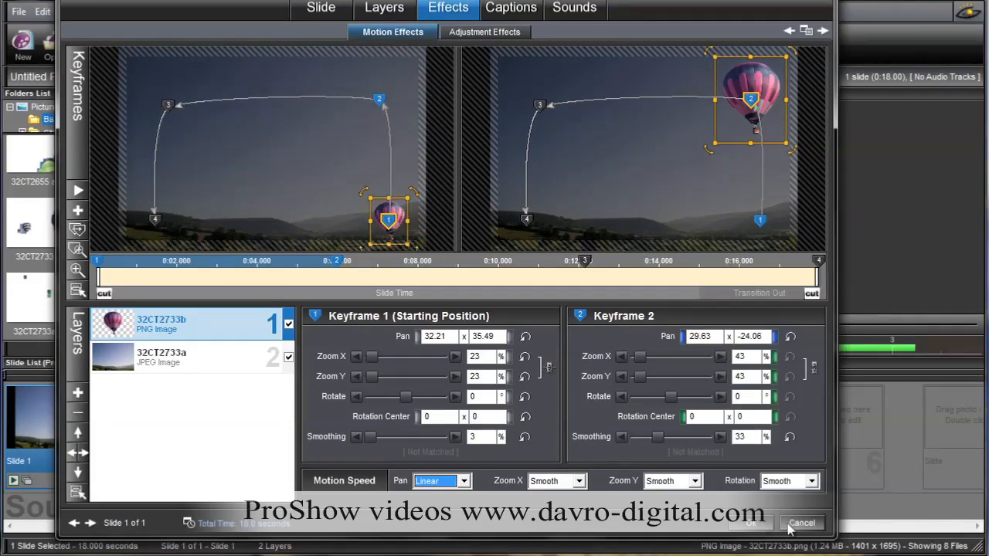
{"action": "left_click", "coordinate": [801, 524]}
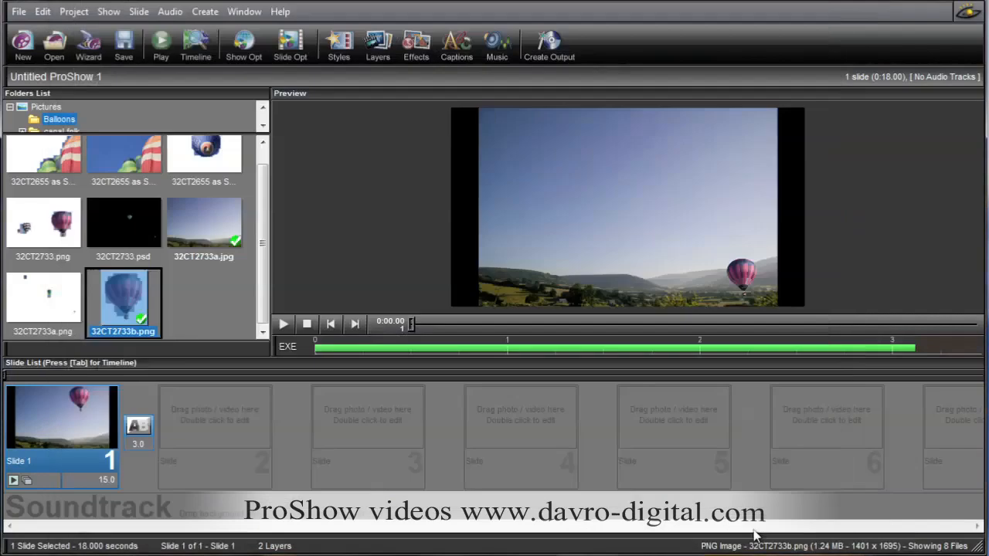